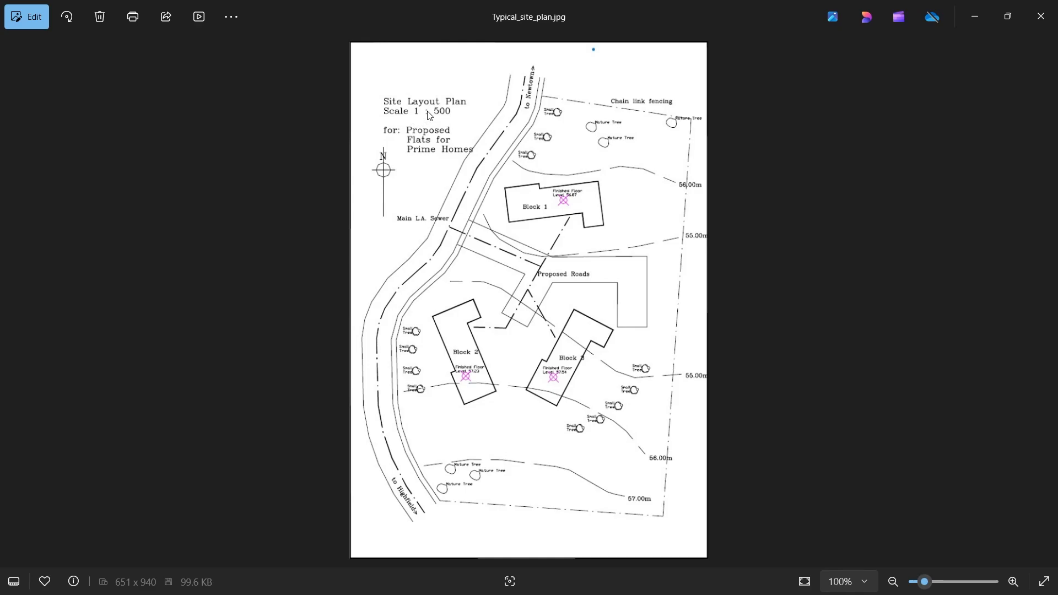
mouse_move(579, 7)
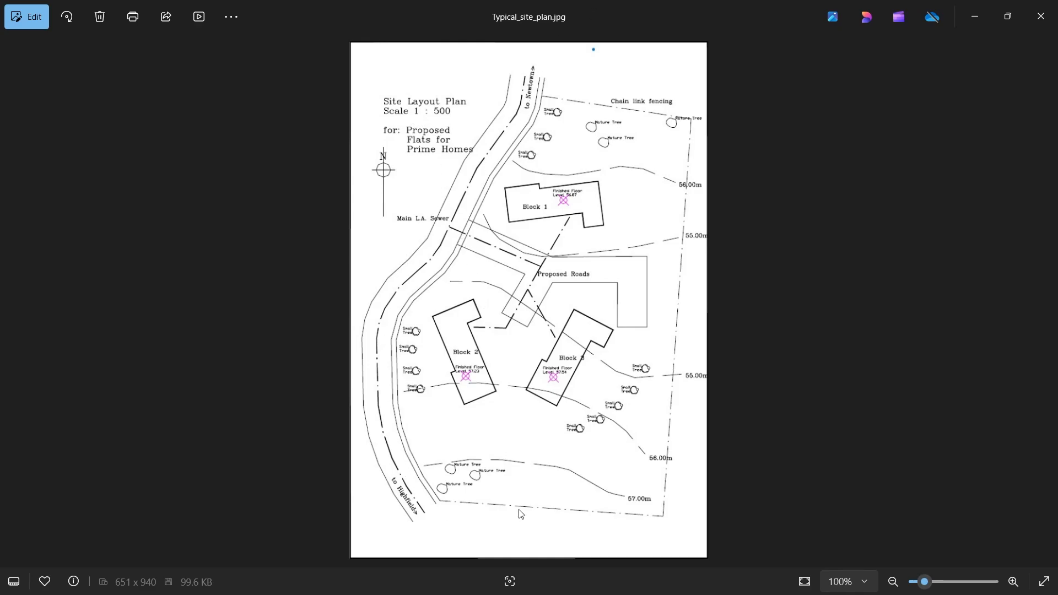
mouse_move(408, 385)
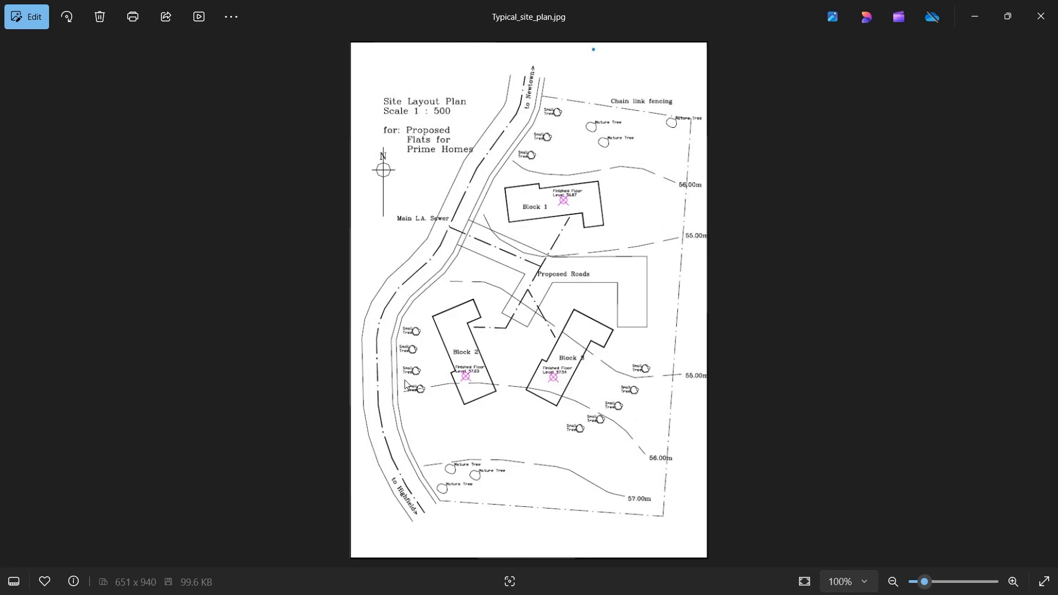
mouse_move(514, 253)
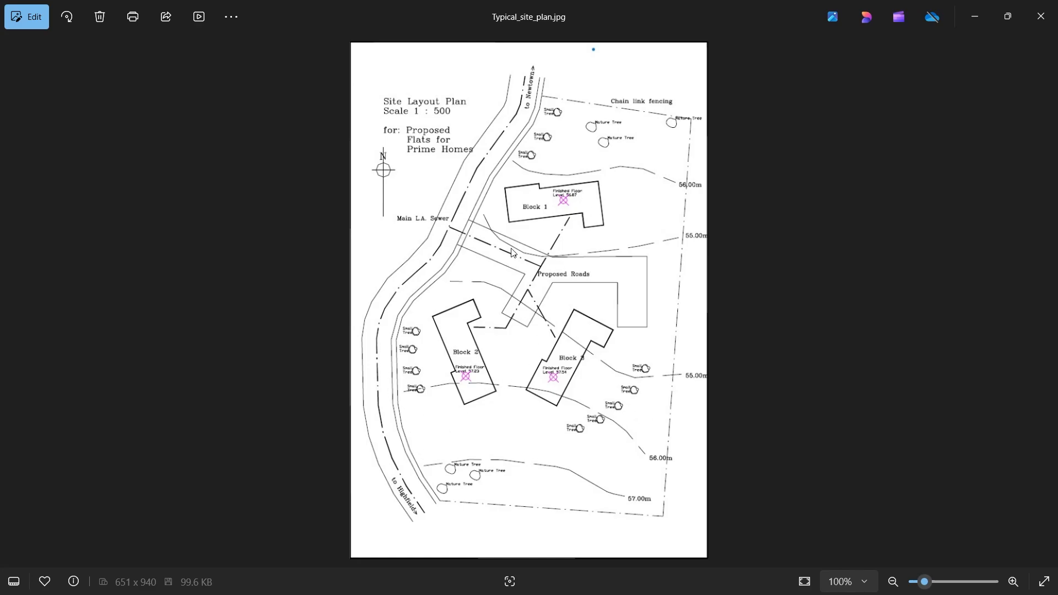
mouse_move(631, 268)
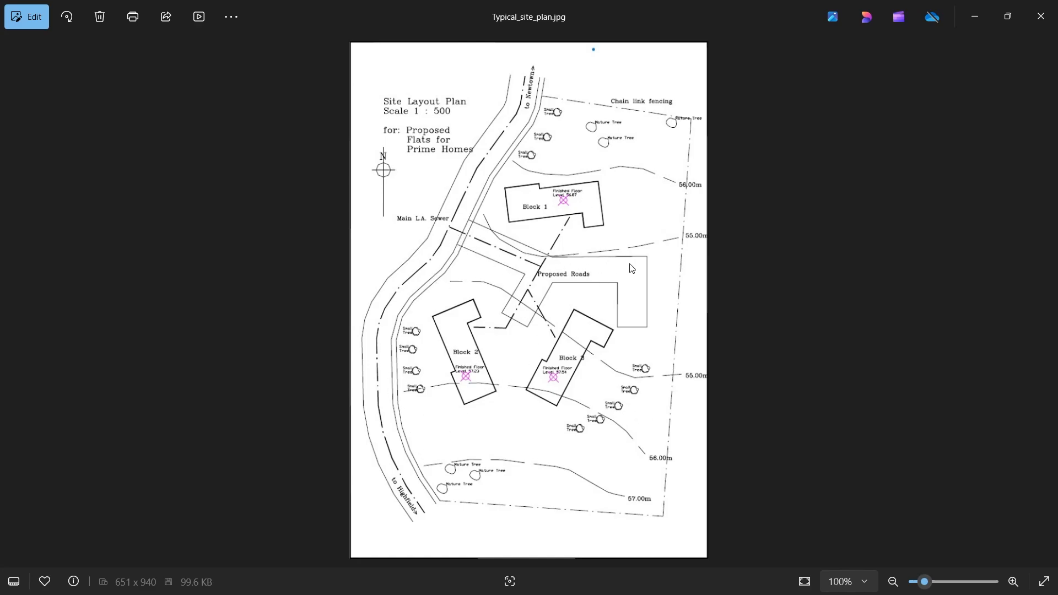
mouse_move(596, 205)
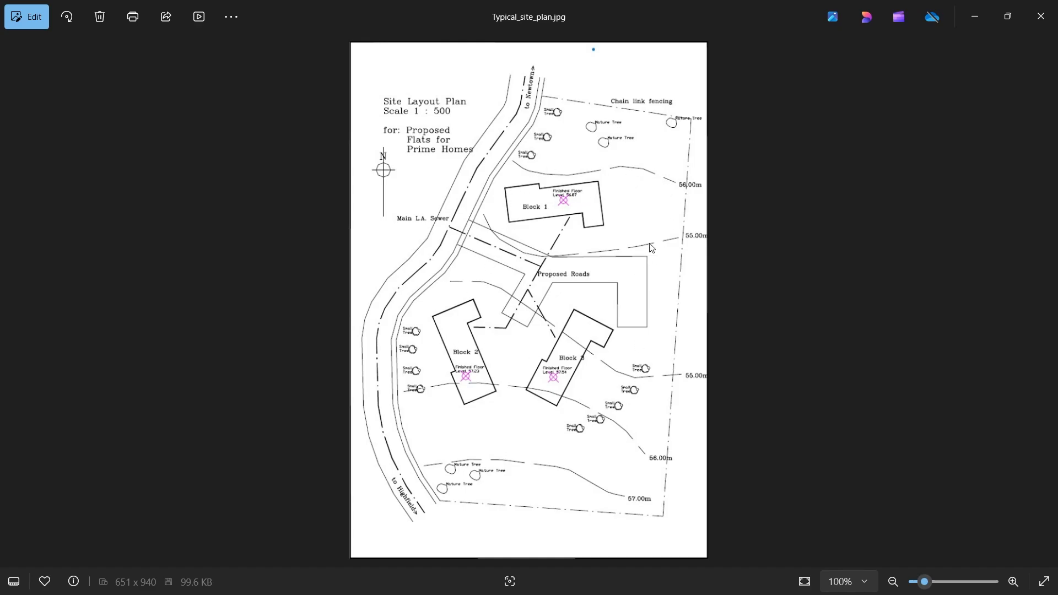
mouse_move(308, 180)
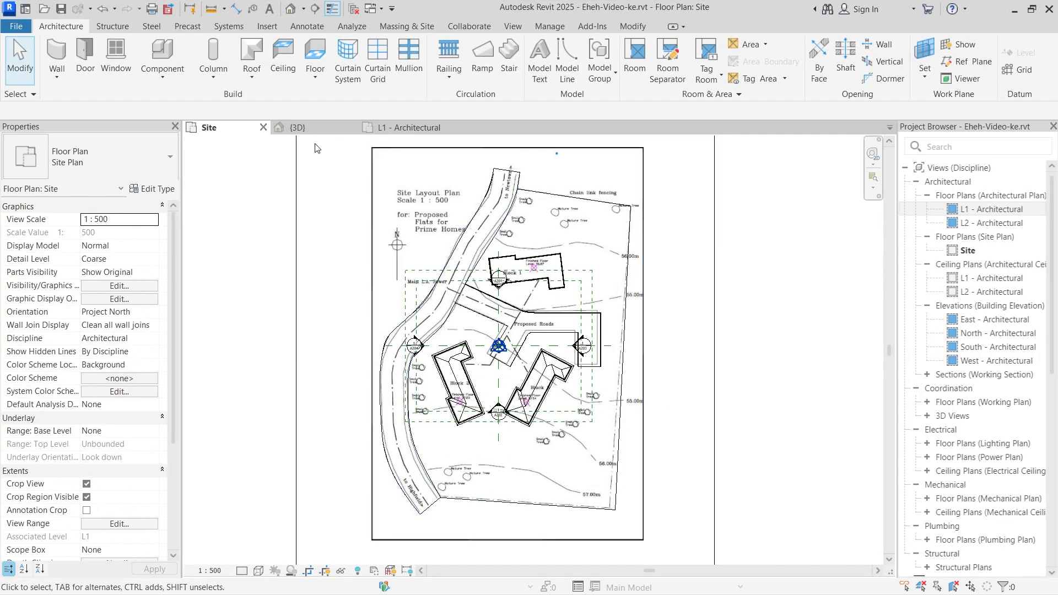
- Switch Revit to the {3D} view of the site model
left_click(506, 338)
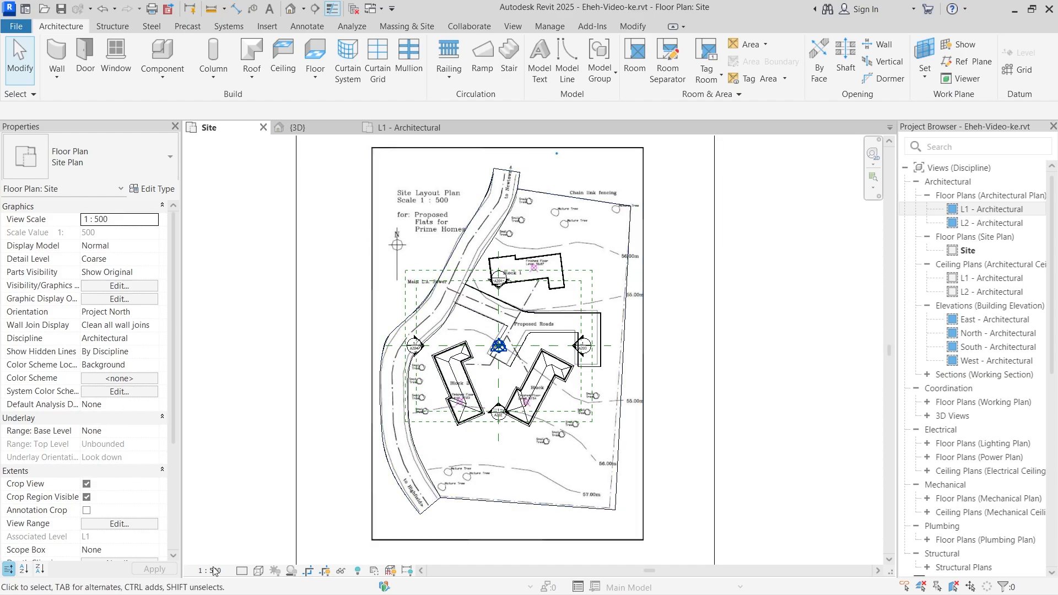
left_click(507, 344)
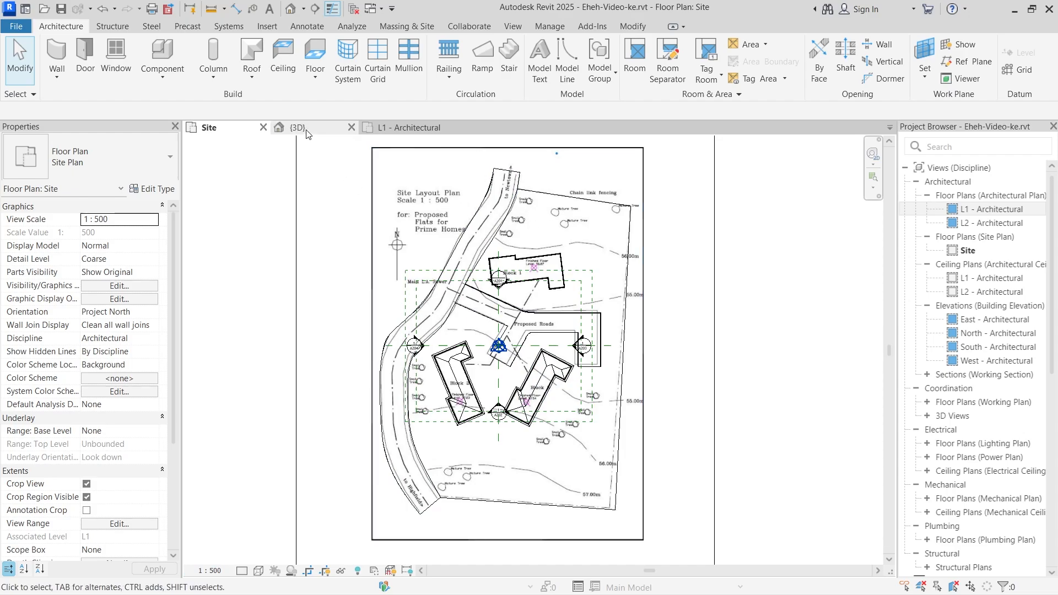
mouse_move(295, 127)
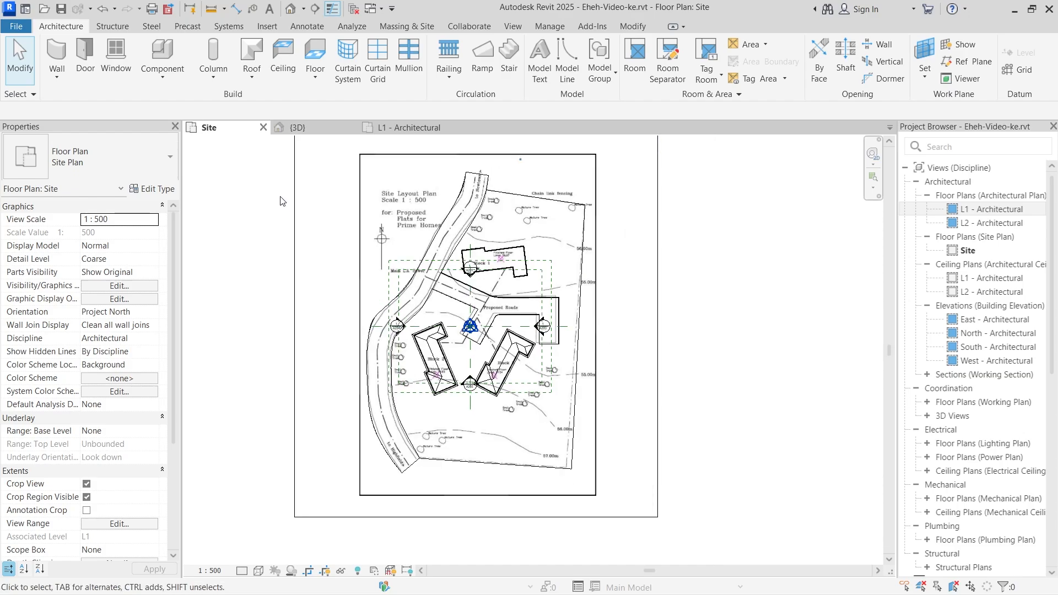
left_click(291, 128)
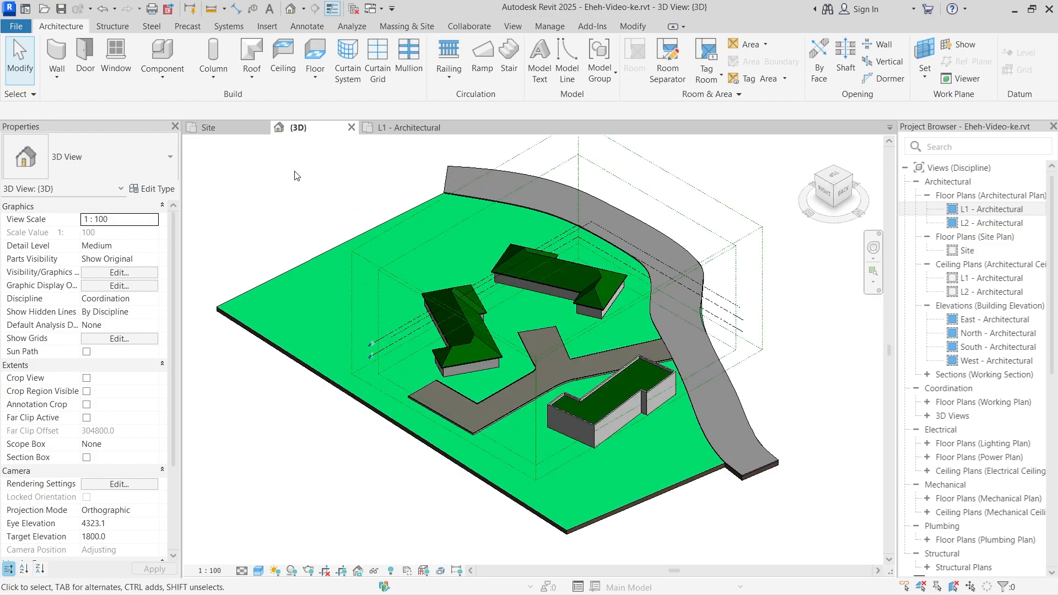
left_click(360, 304)
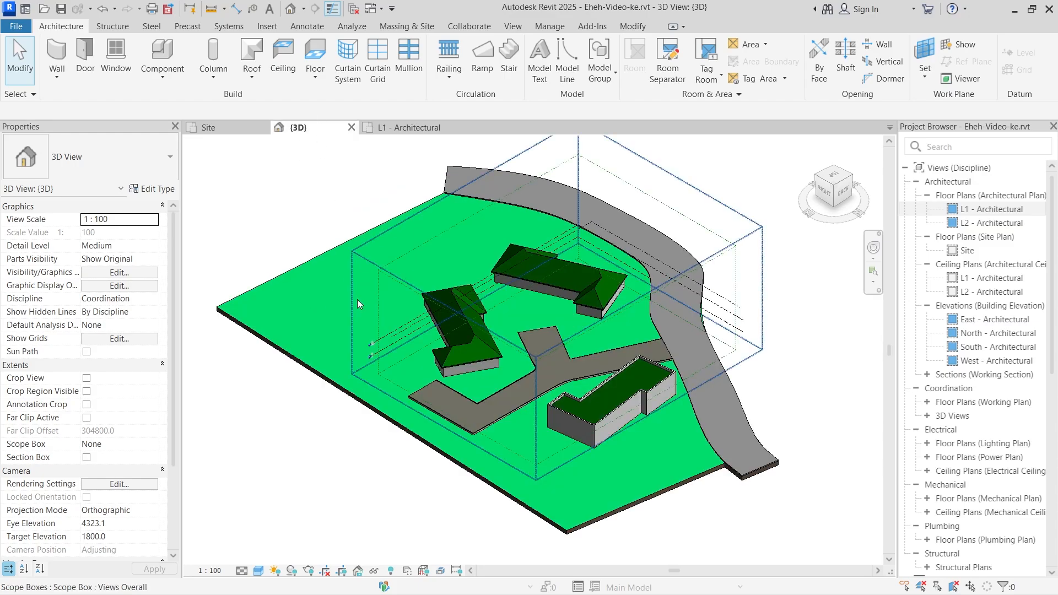
- Start an FBX export of the 3D view from the File menu
left_click(16, 26)
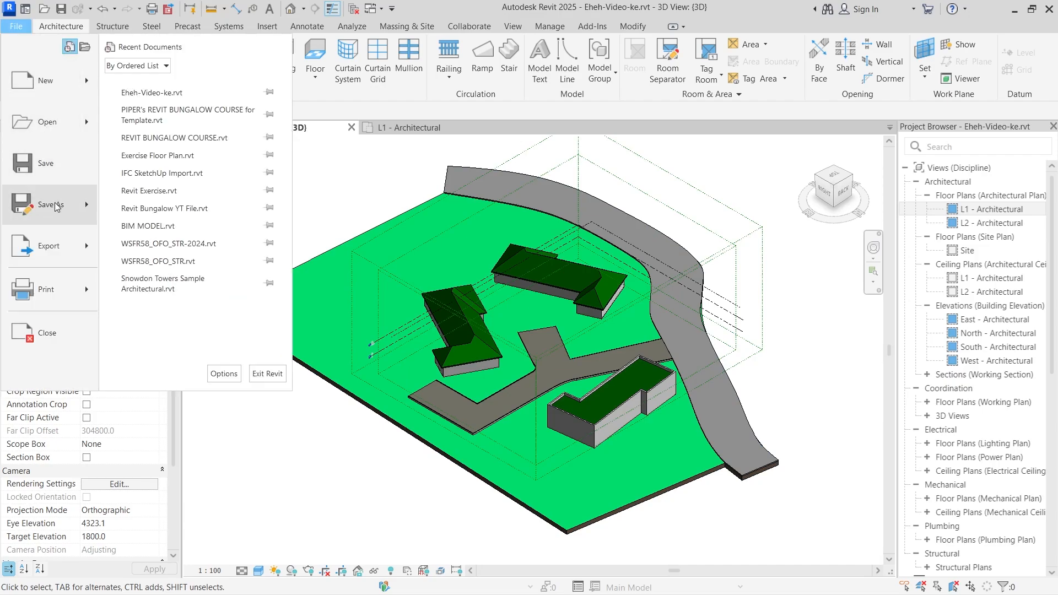
left_click(48, 244)
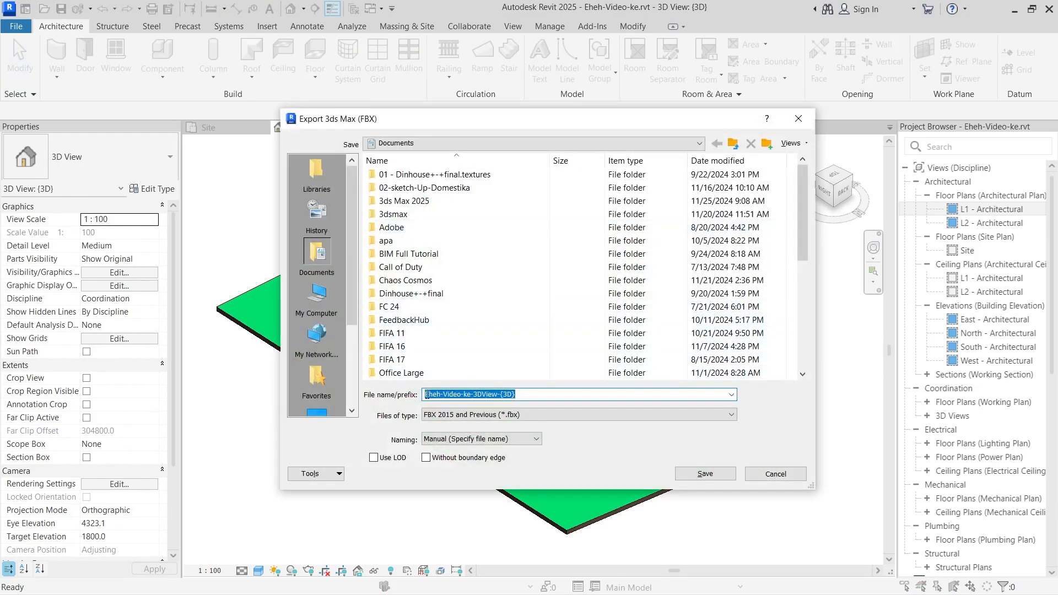
- Save the export to Documents as 'Site Plan' with the FBX Files (*.fbx) type
left_click(521, 394)
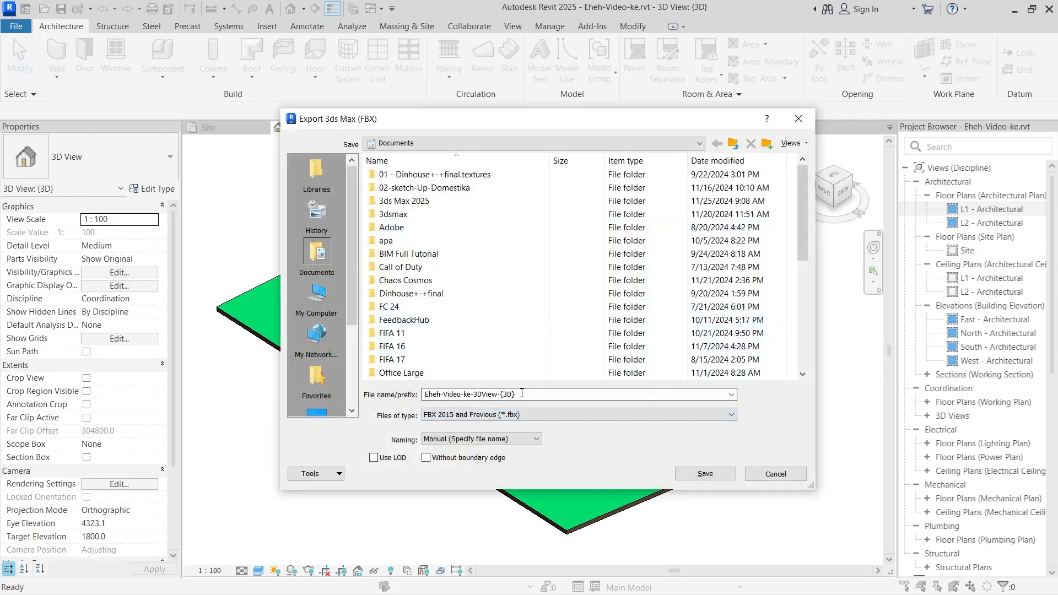
type("Site P")
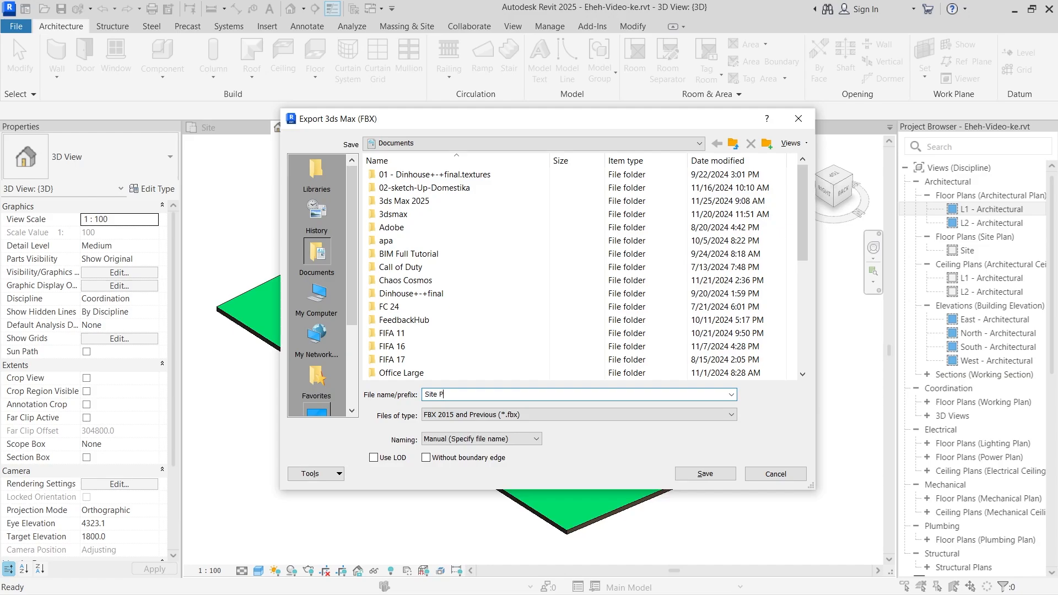
type("lan")
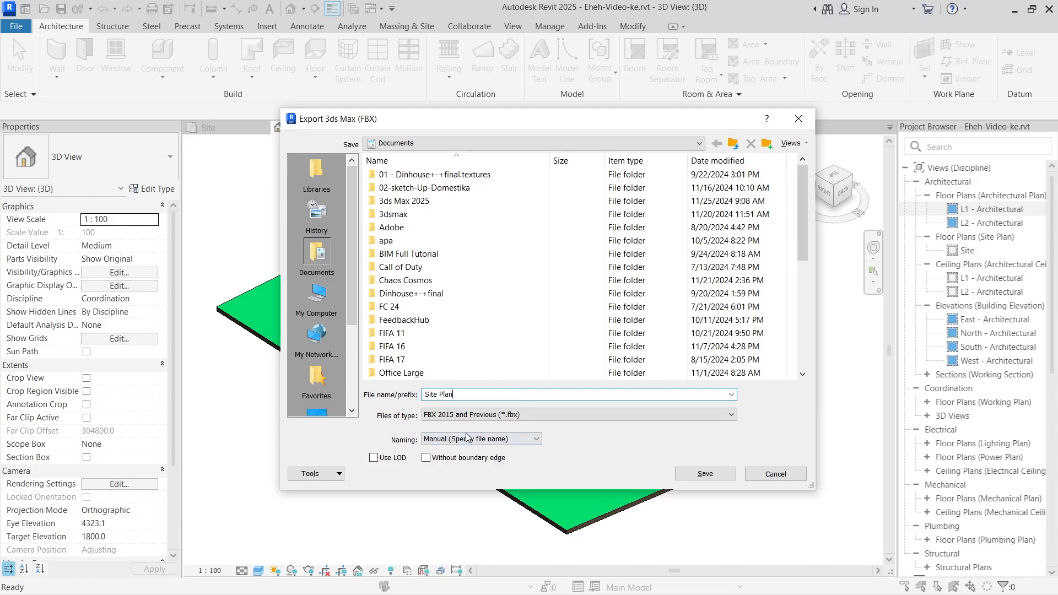
left_click(732, 415)
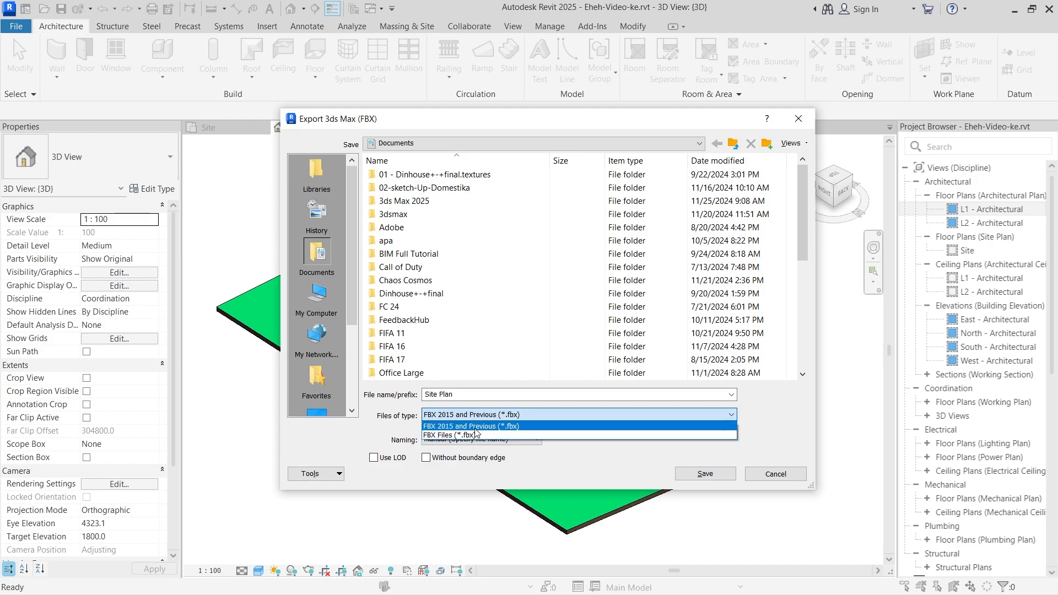
left_click(466, 435)
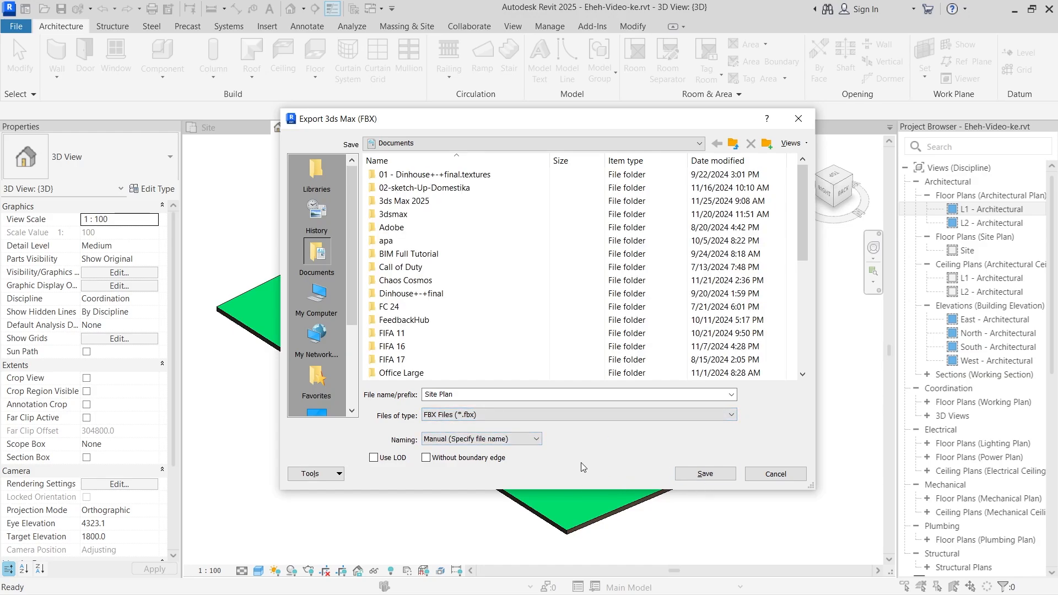
left_click(774, 474)
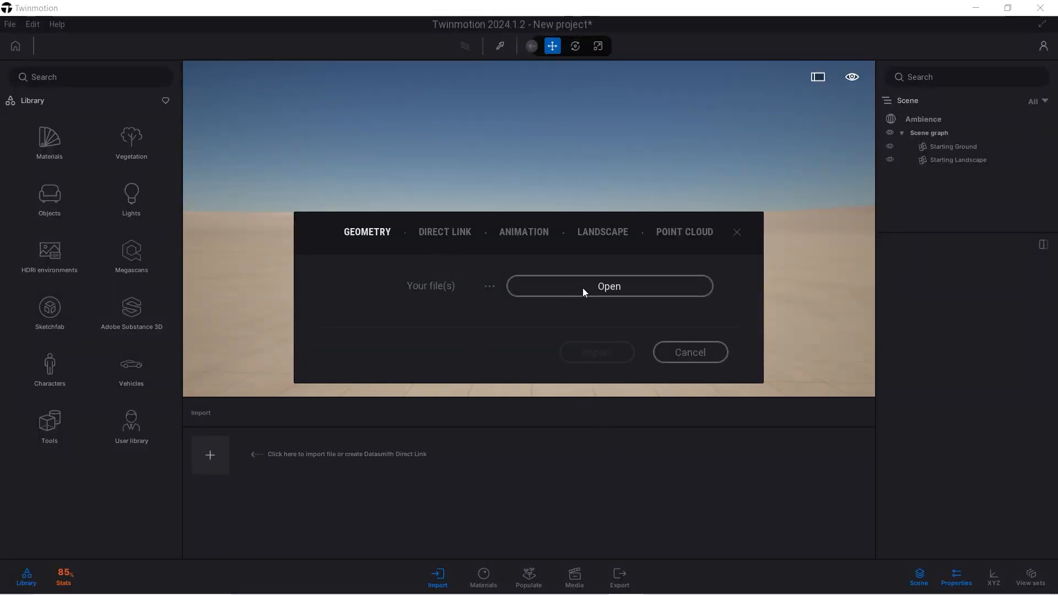
- Choose Site Plan.fbx from Documents as the geometry file to import
left_click(608, 286)
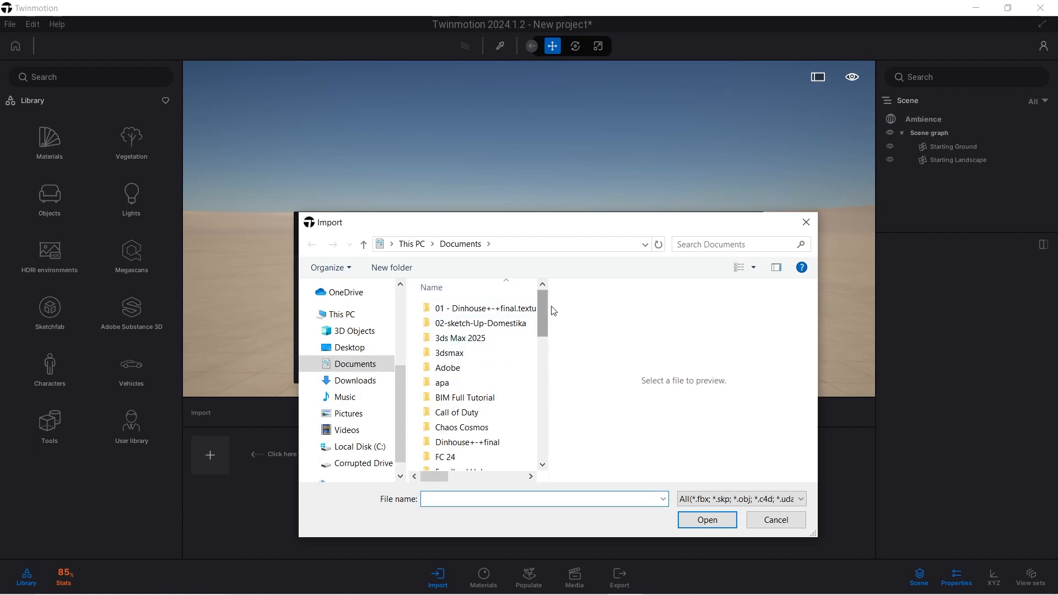
scroll("down", 3)
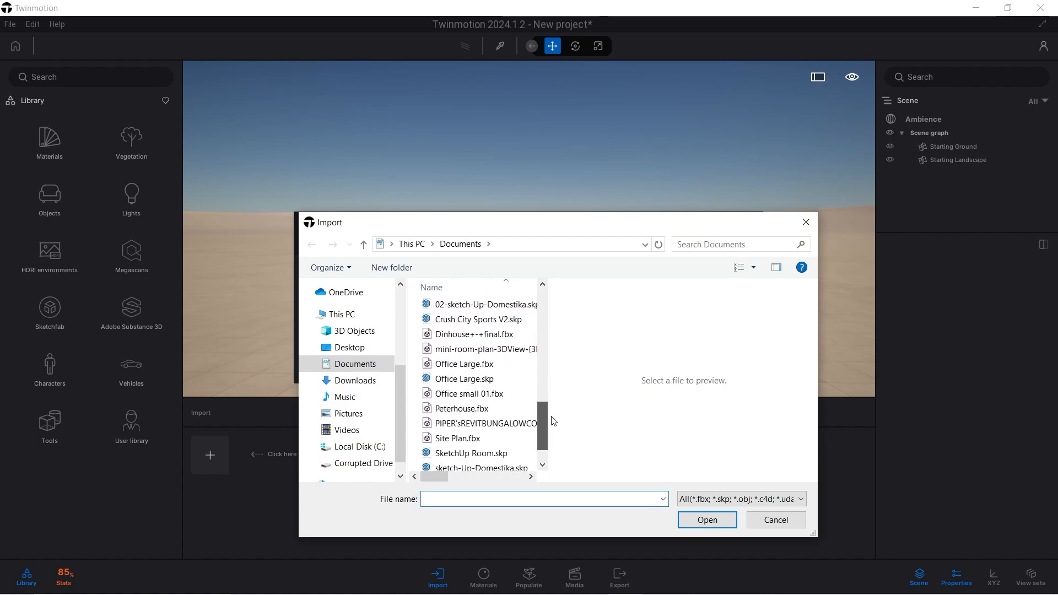
left_click(457, 403)
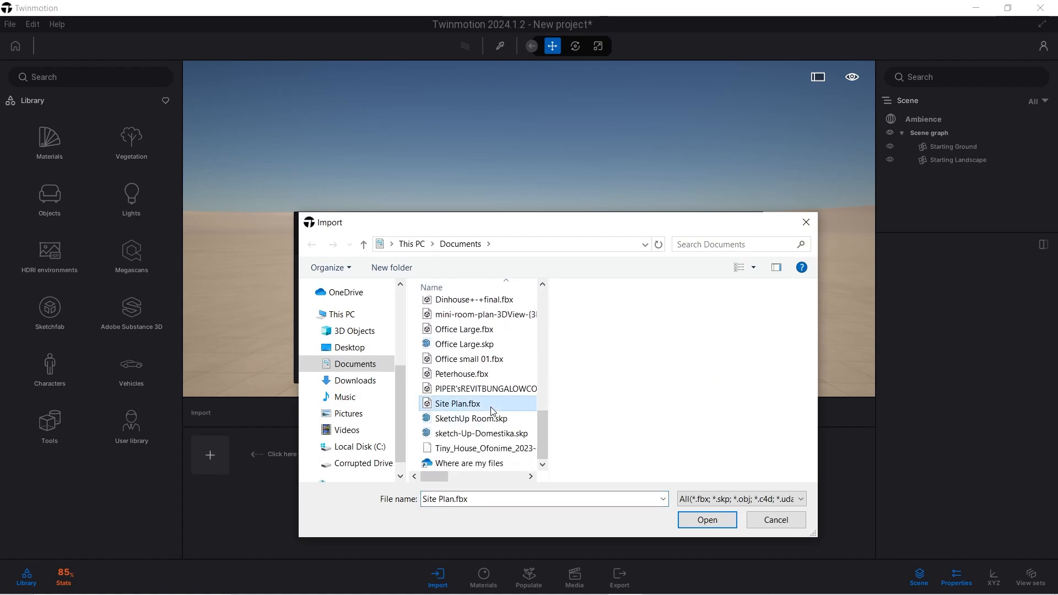
left_click(706, 520)
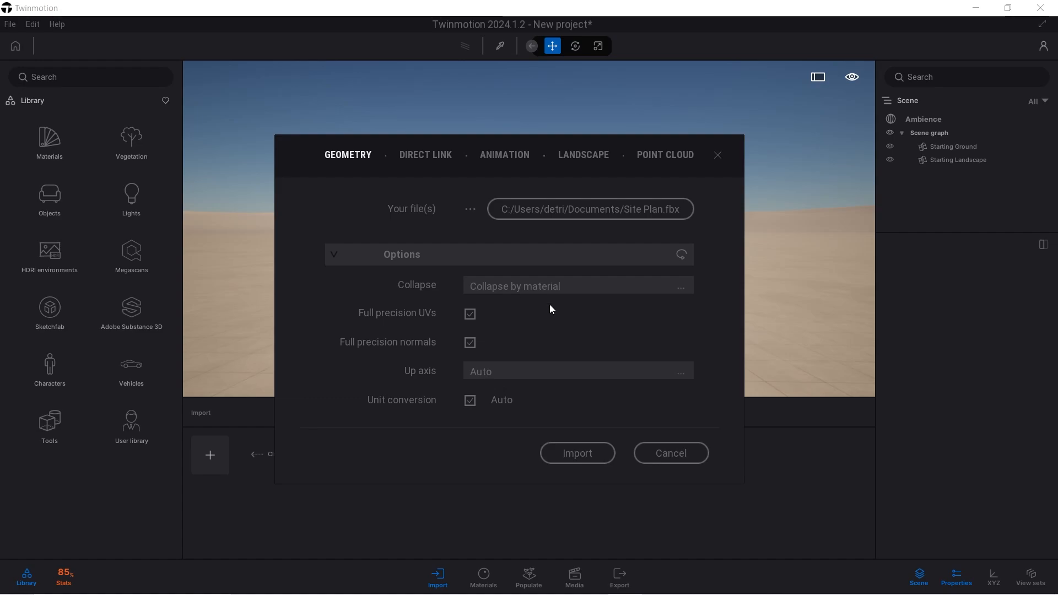
mouse_move(420, 338)
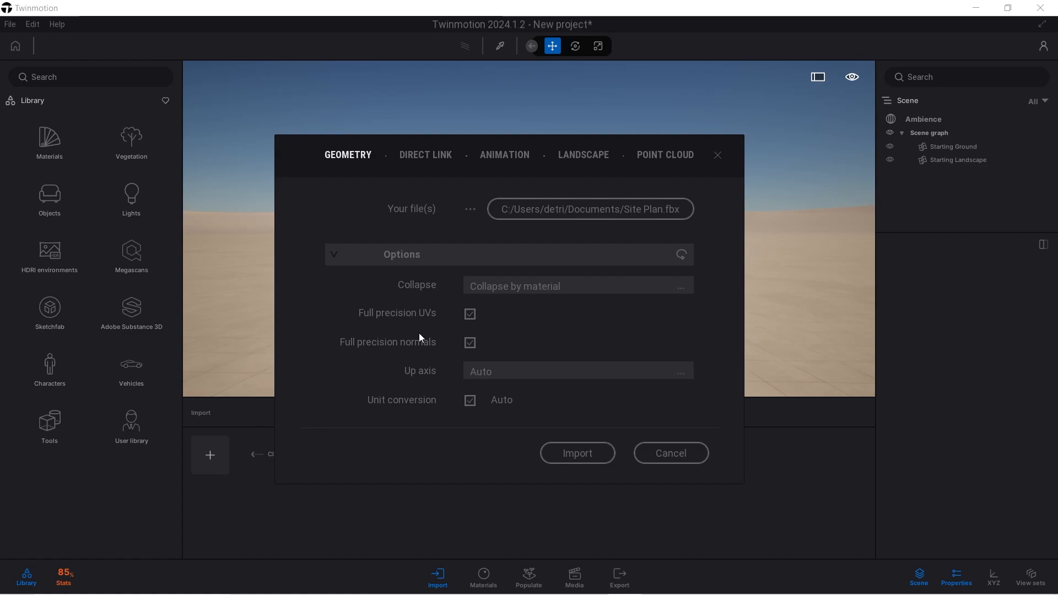
mouse_move(601, 356)
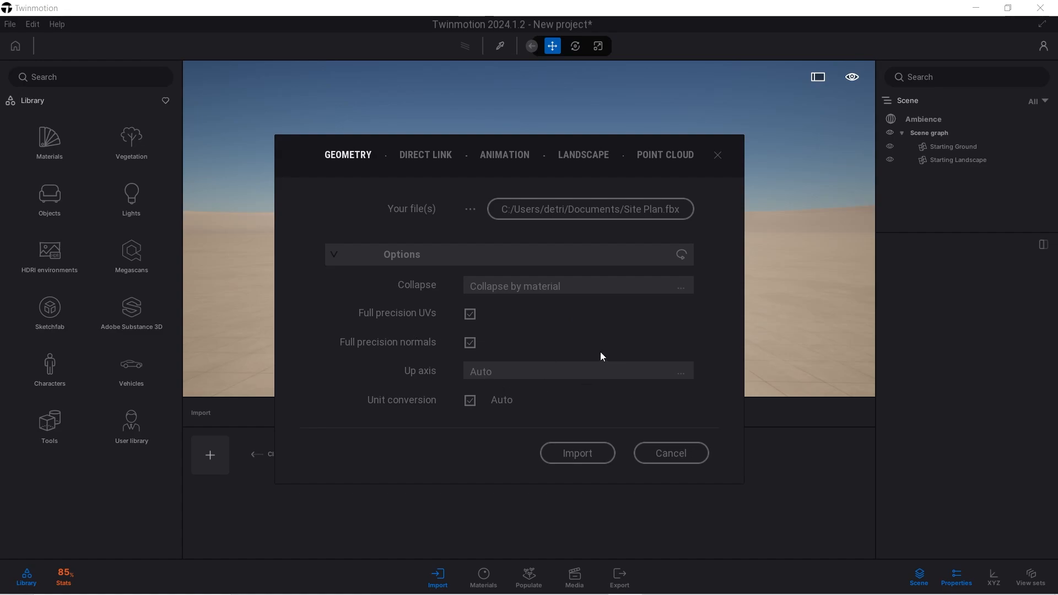
mouse_move(534, 298)
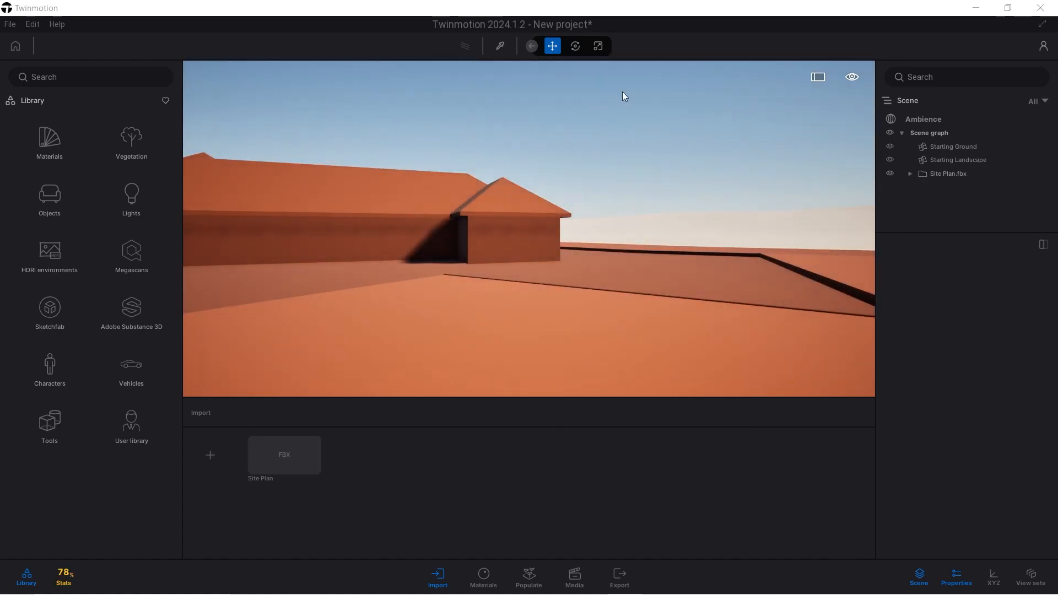
mouse_move(489, 161)
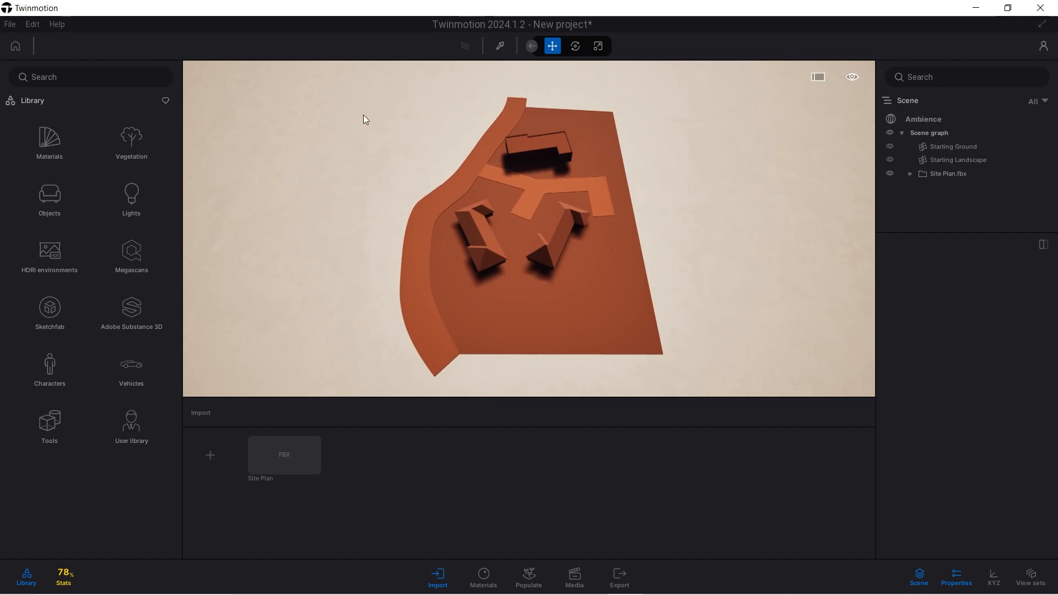
- Capture the current aerial camera as media image Image1
left_click(573, 577)
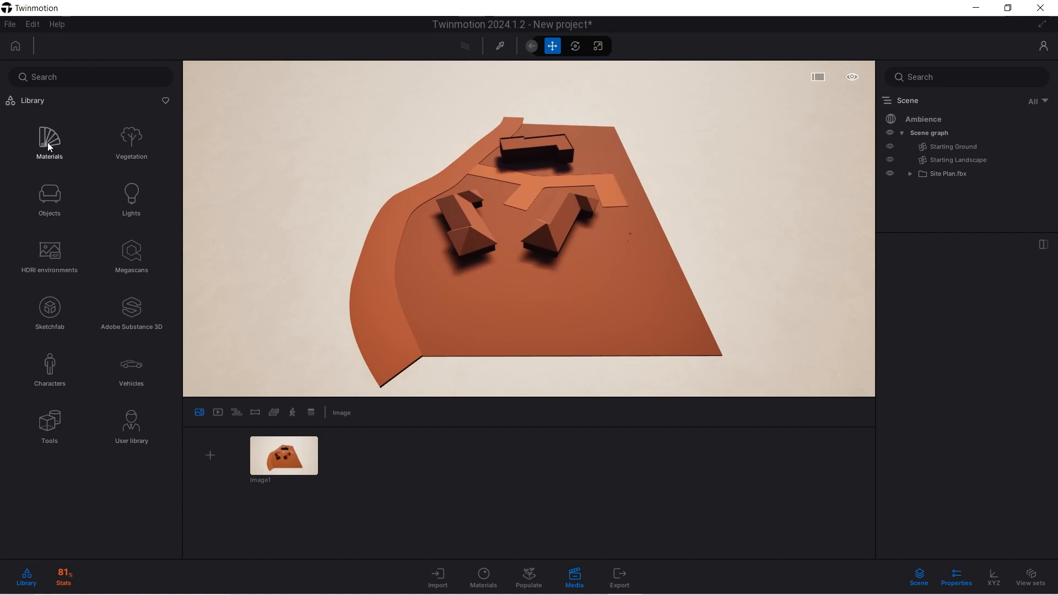
- Apply Grassy ground to the terrain with Grunge 100% and Luminosity 22%
left_click(49, 138)
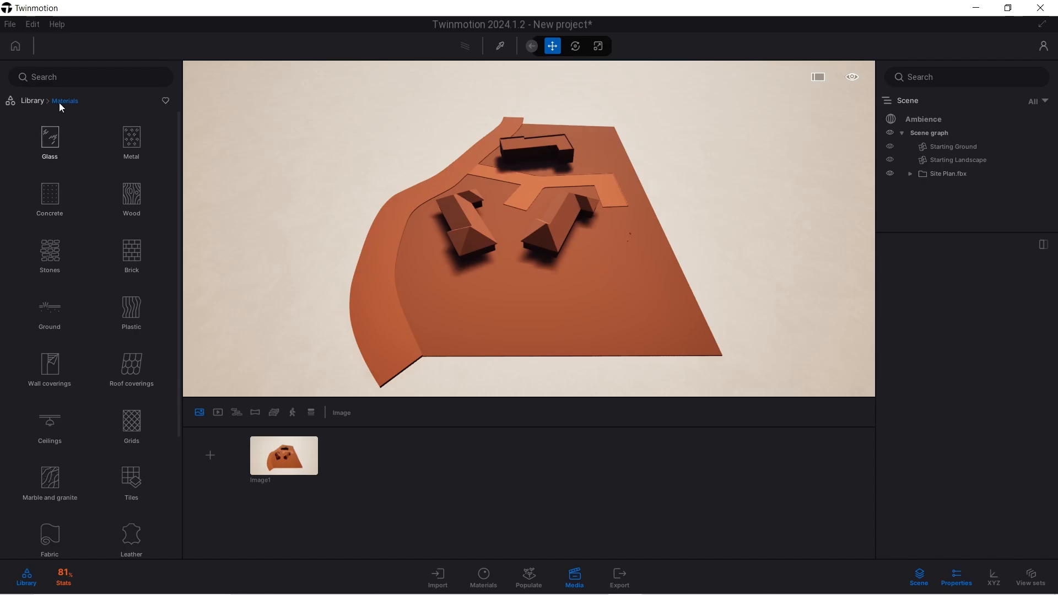
mouse_move(49, 309)
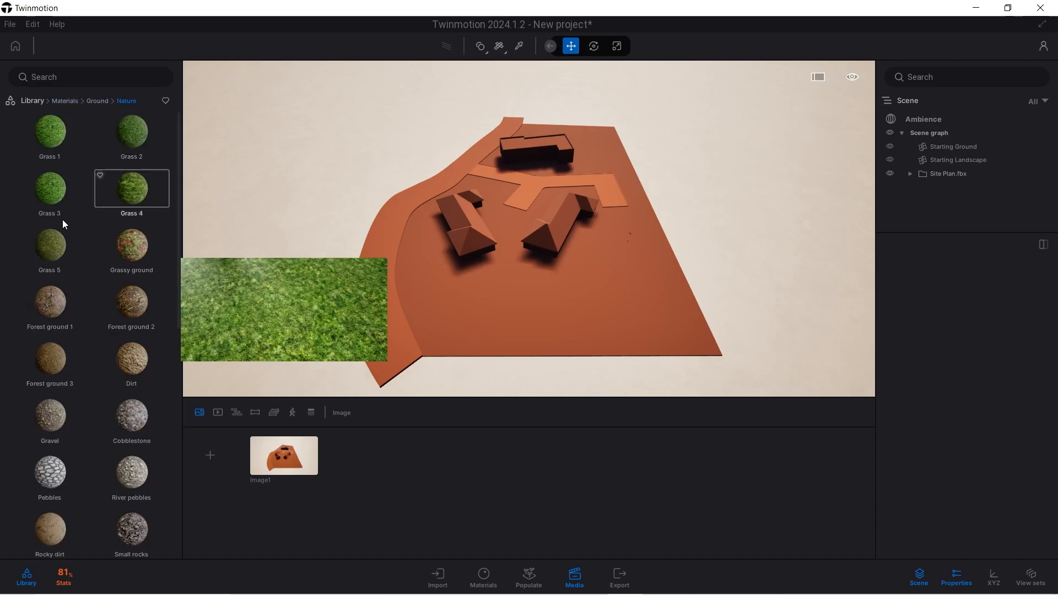
left_click(131, 245)
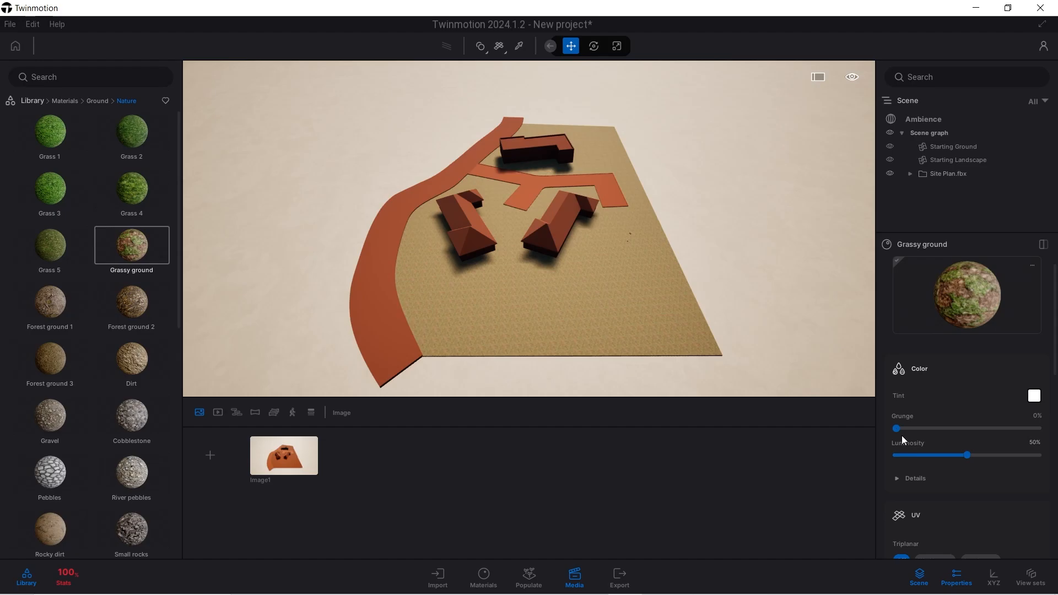
left_click_drag(894, 428, 1025, 428)
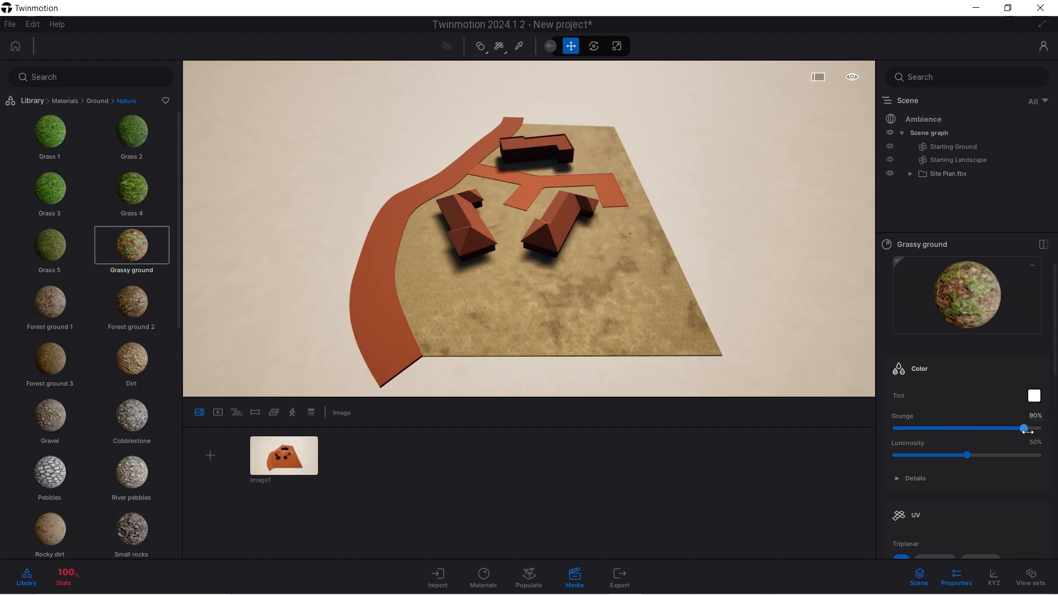
left_click_drag(1025, 428, 1000, 428)
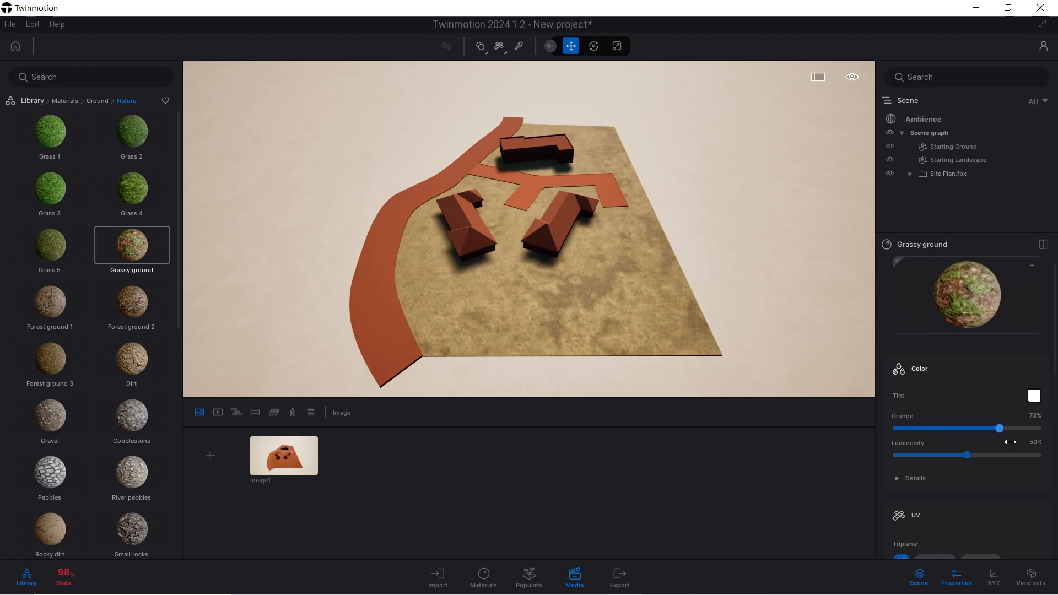
left_click_drag(999, 428, 1038, 427)
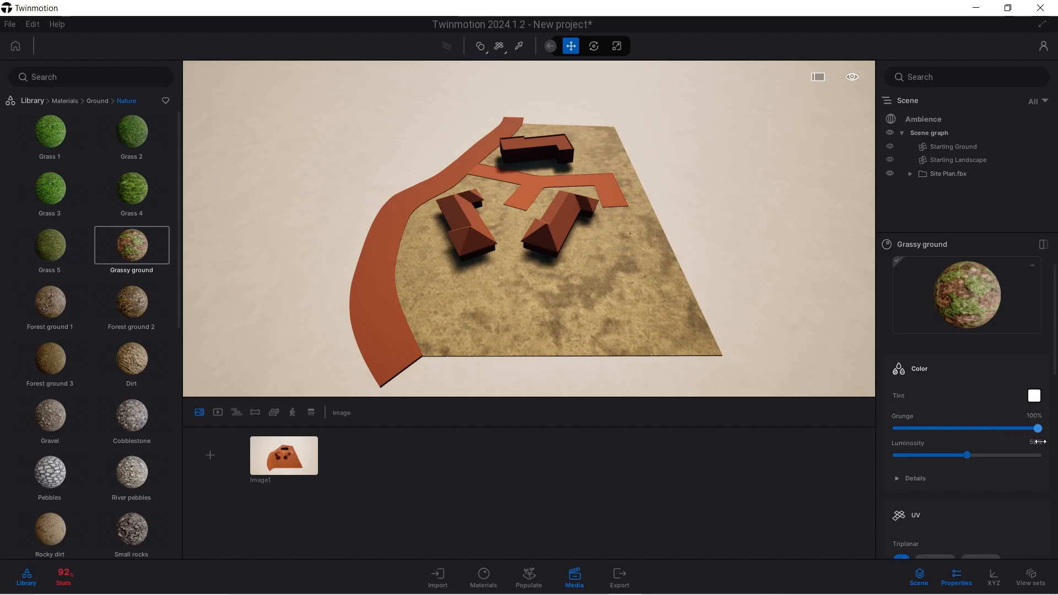
left_click_drag(1037, 455, 967, 455)
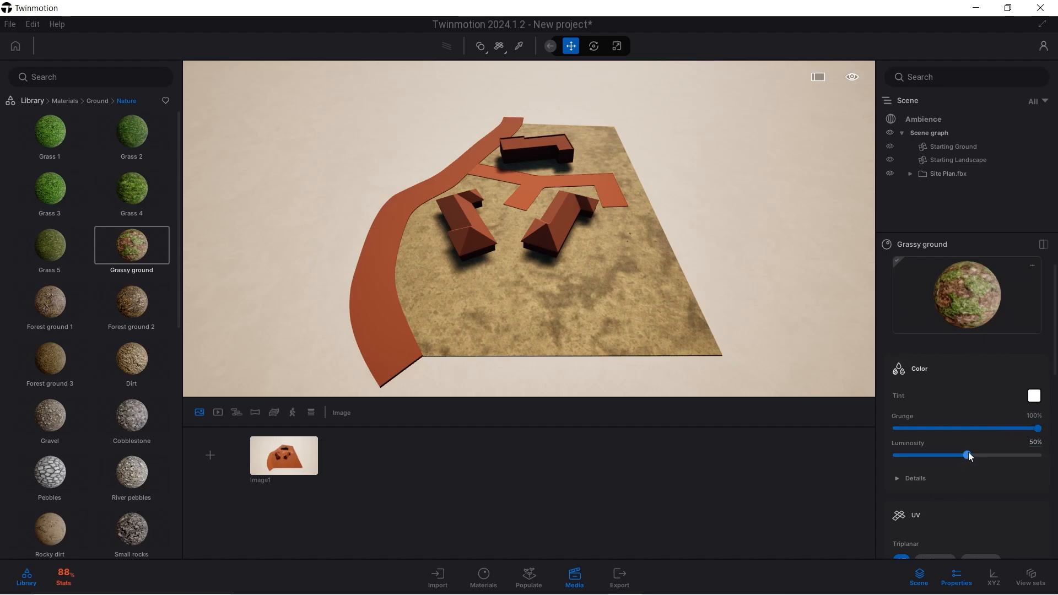
left_click_drag(966, 454, 926, 455)
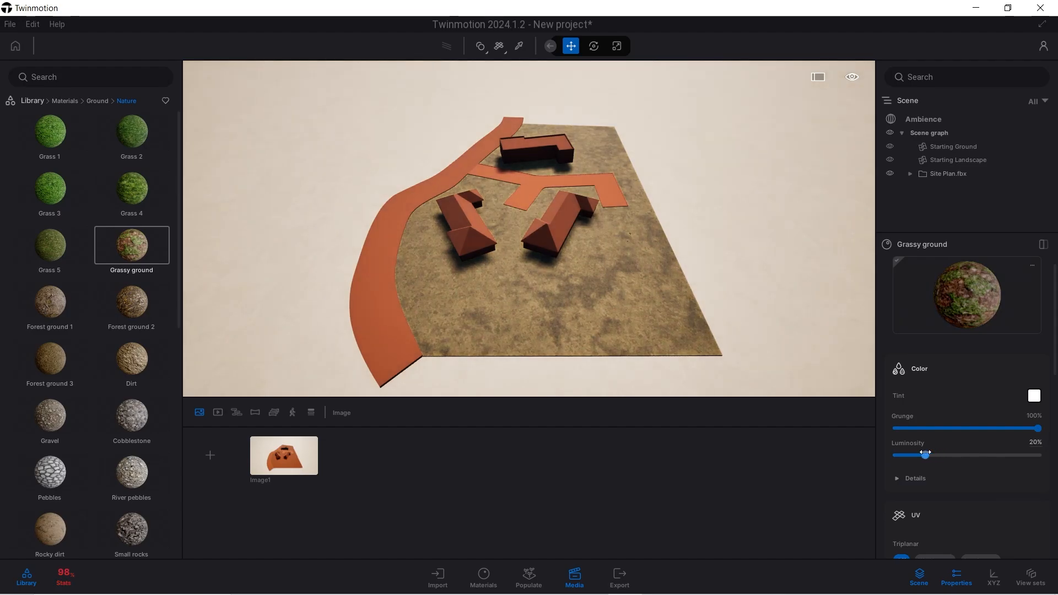
left_click_drag(926, 455, 930, 455)
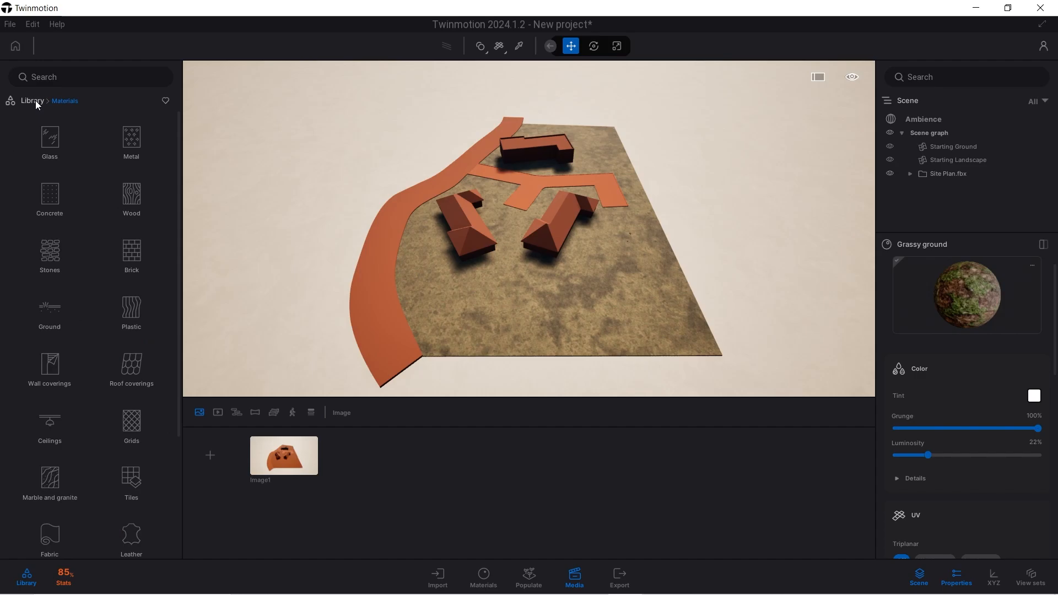
- Surface the curved road with Asphalt 2 and the inner roads with Asphalt 4
left_click(49, 314)
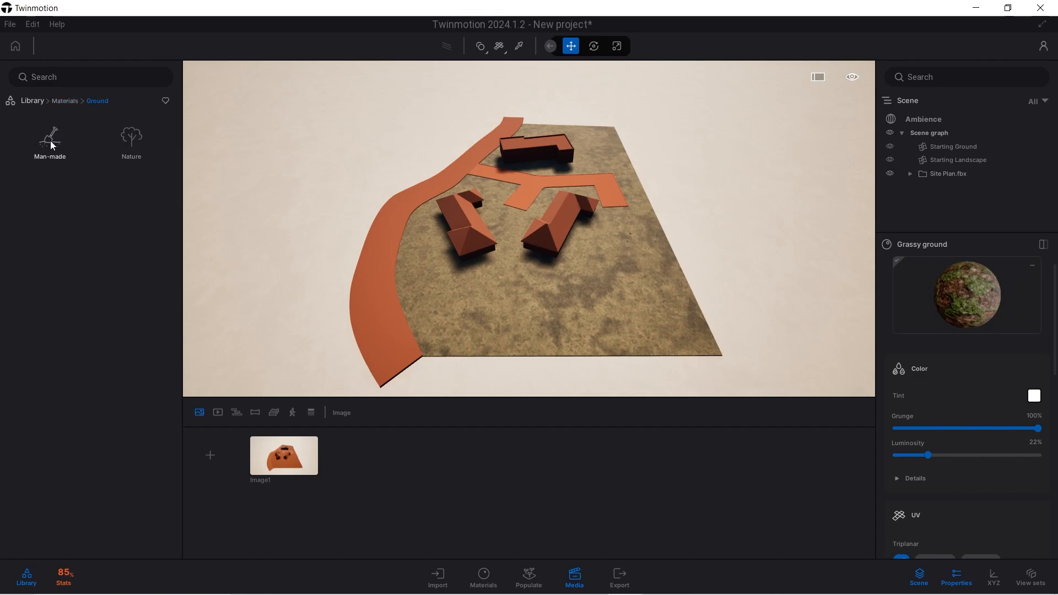
left_click(50, 138)
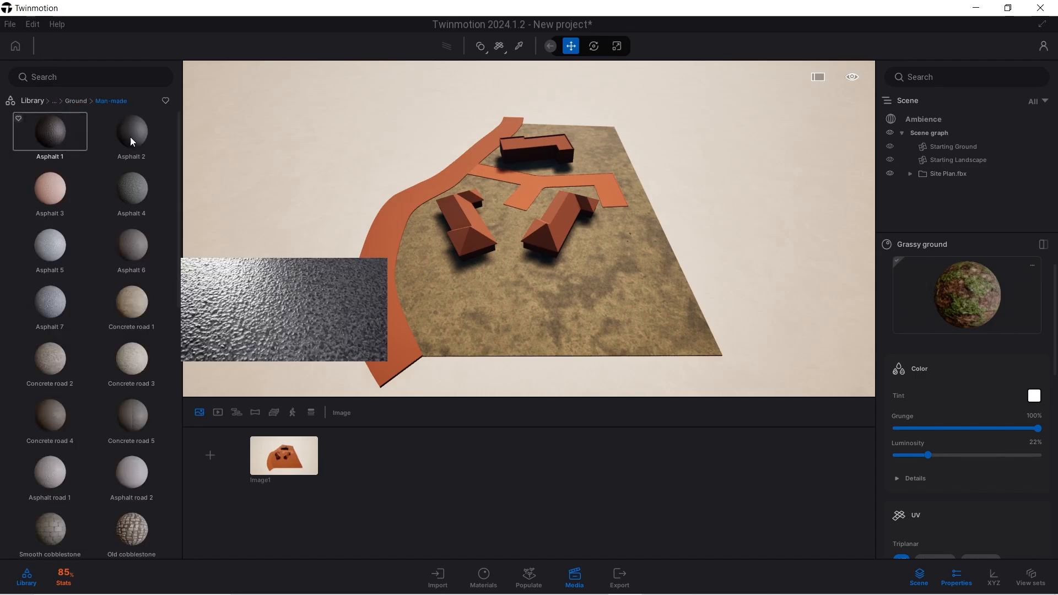
left_click(132, 132)
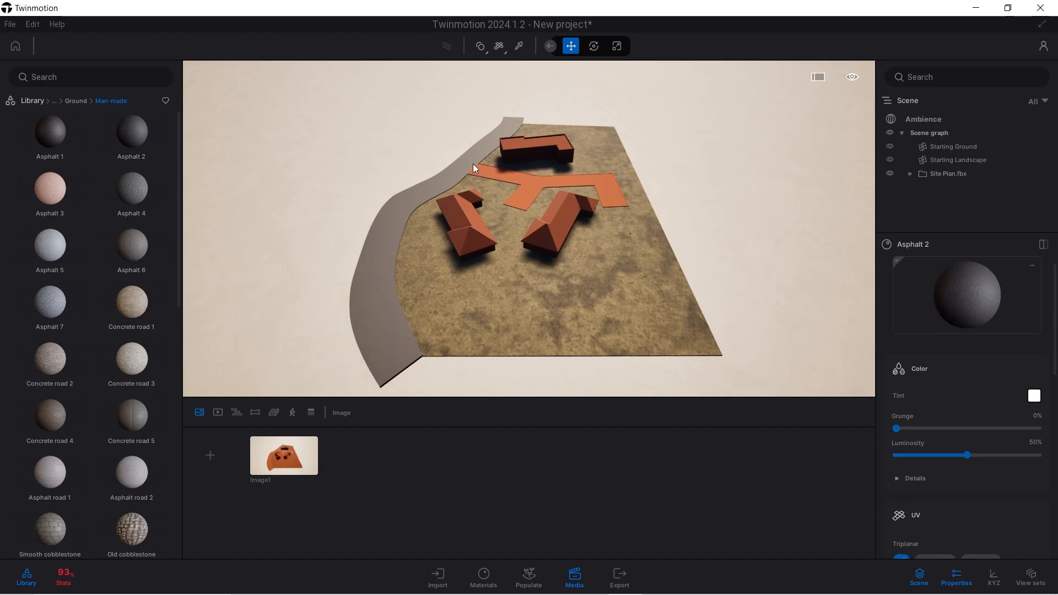
left_click(49, 187)
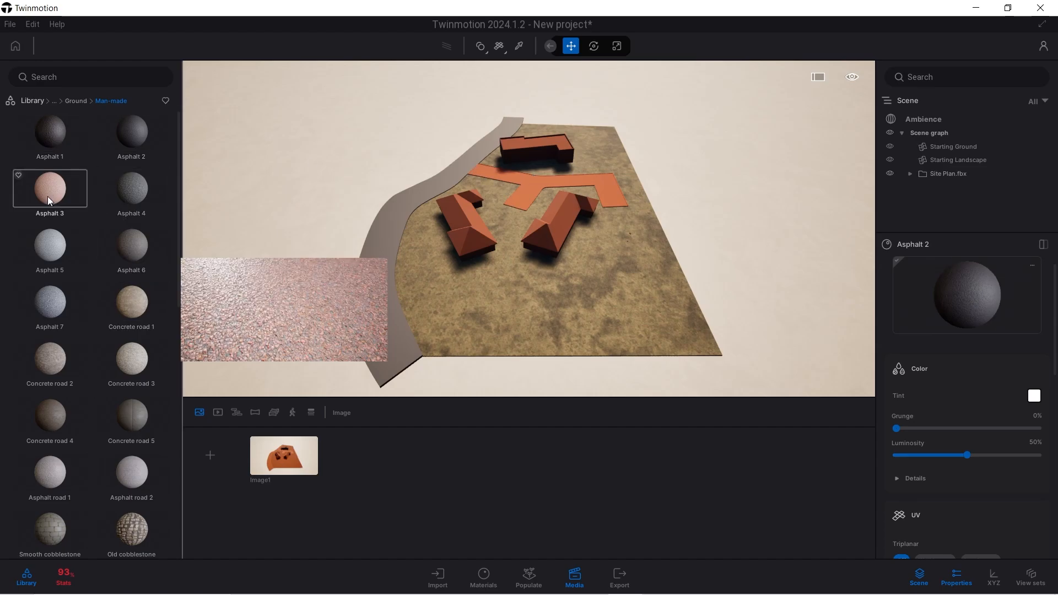
left_click(131, 189)
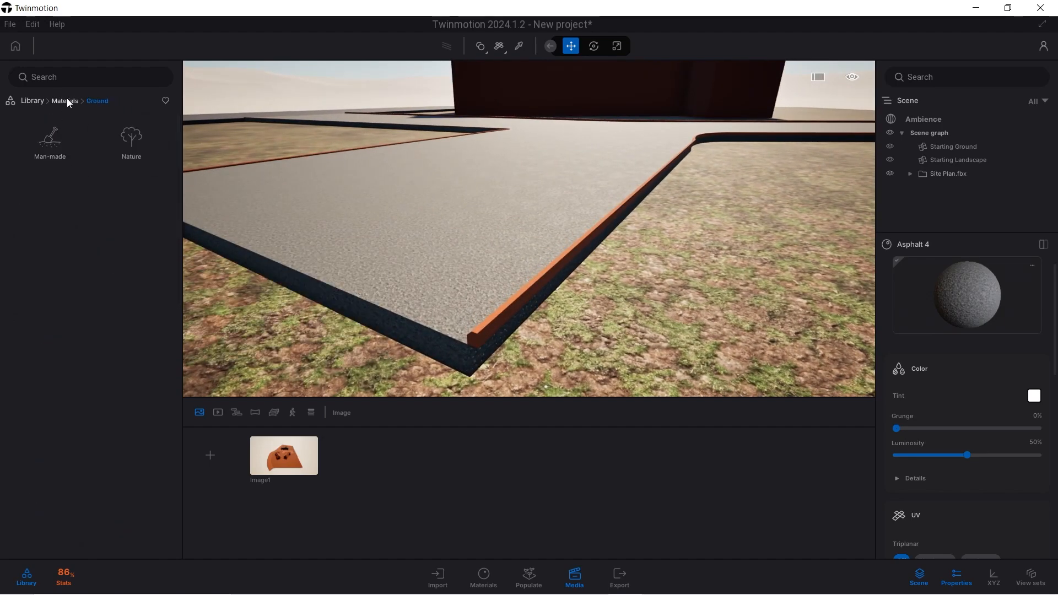
- Return to the material categories to reach the Concrete collection
left_click(65, 100)
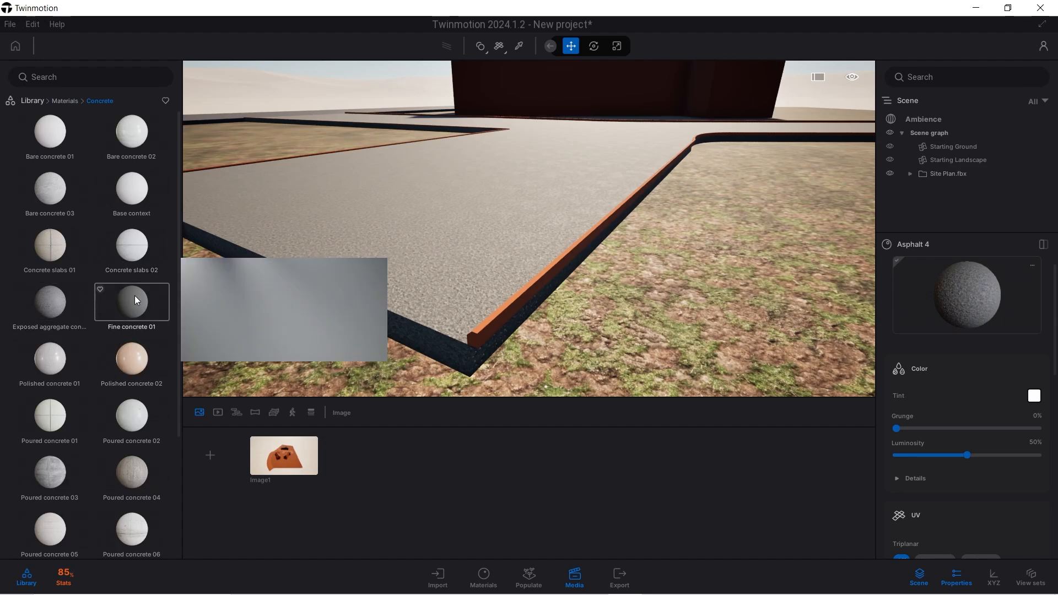
mouse_move(132, 528)
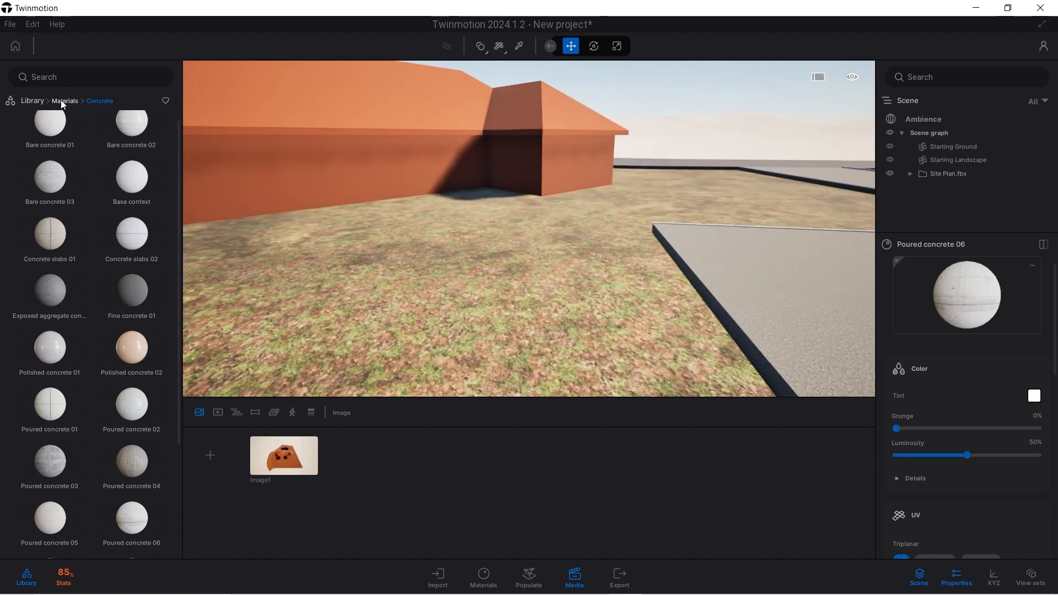
- Finish the walls in Plaster coating 02 and give the roofs a roof covering
left_click(65, 100)
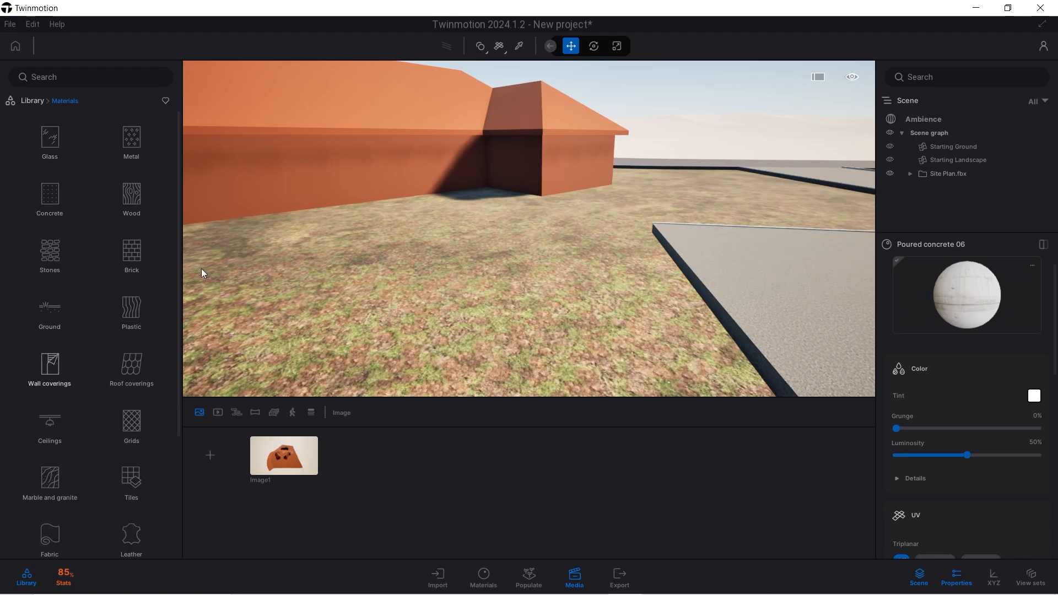
left_click(49, 365)
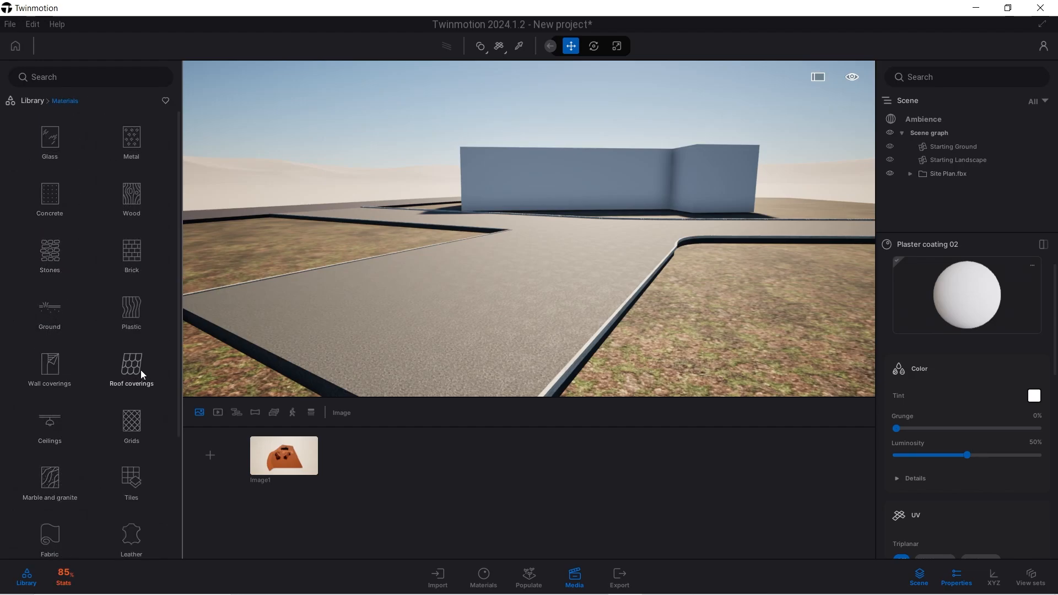
left_click(131, 368)
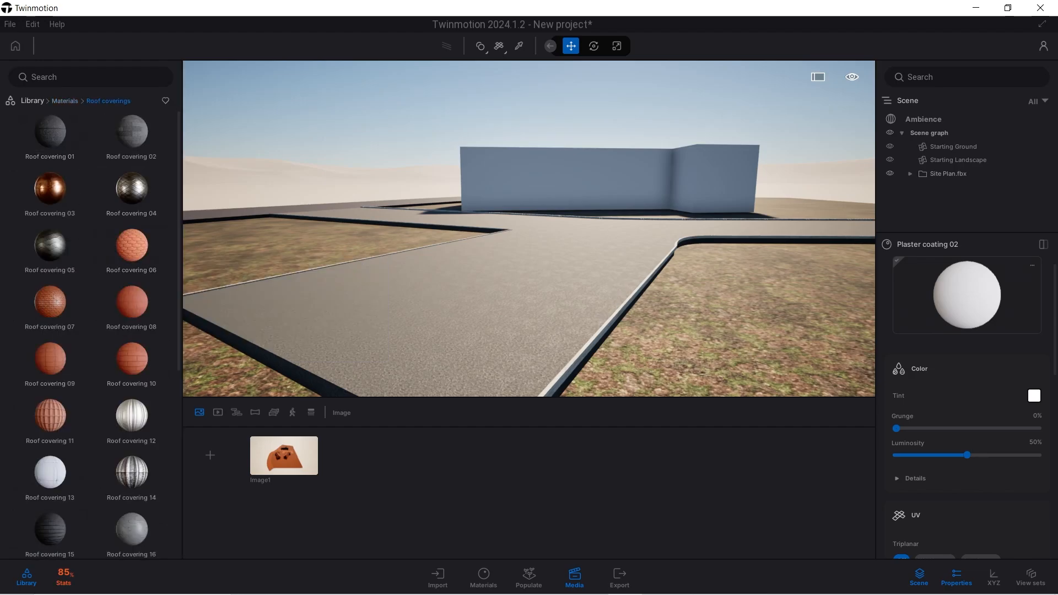
left_click(131, 302)
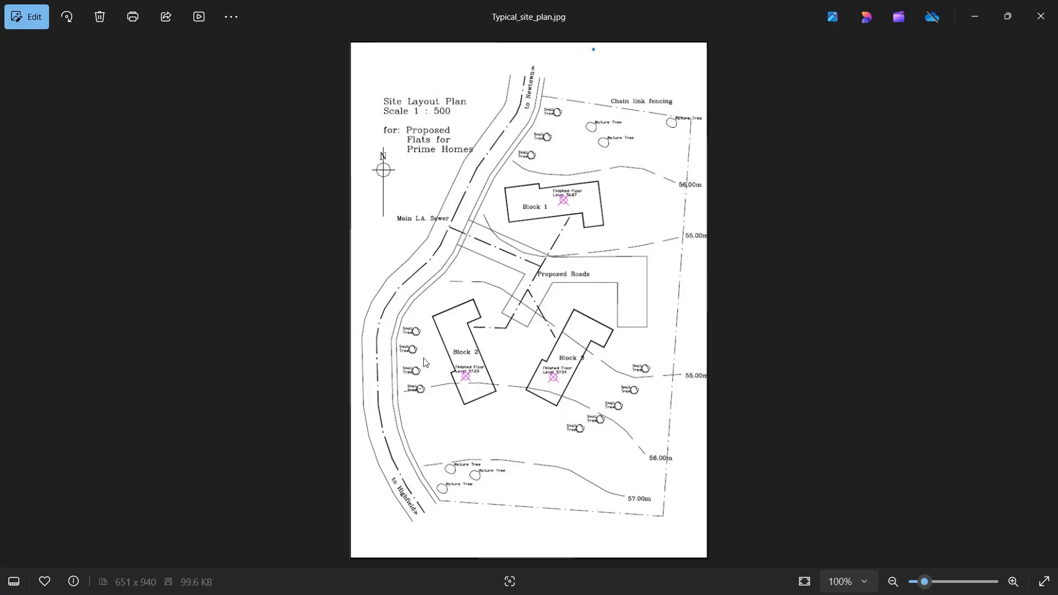
mouse_move(536, 461)
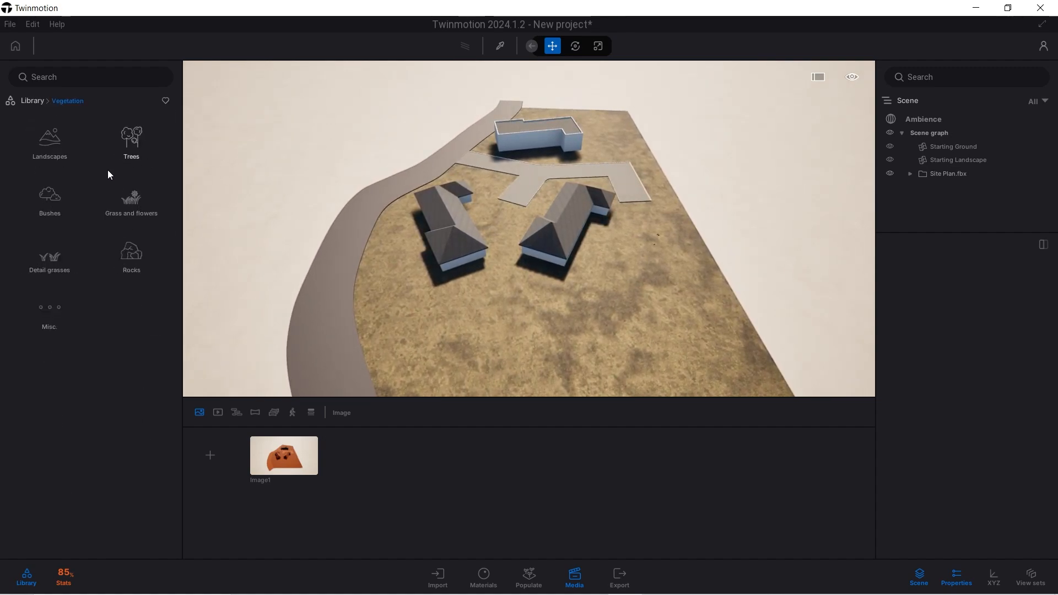
- Place trees from the Trees collection beside the curved road and around the site
left_click(131, 142)
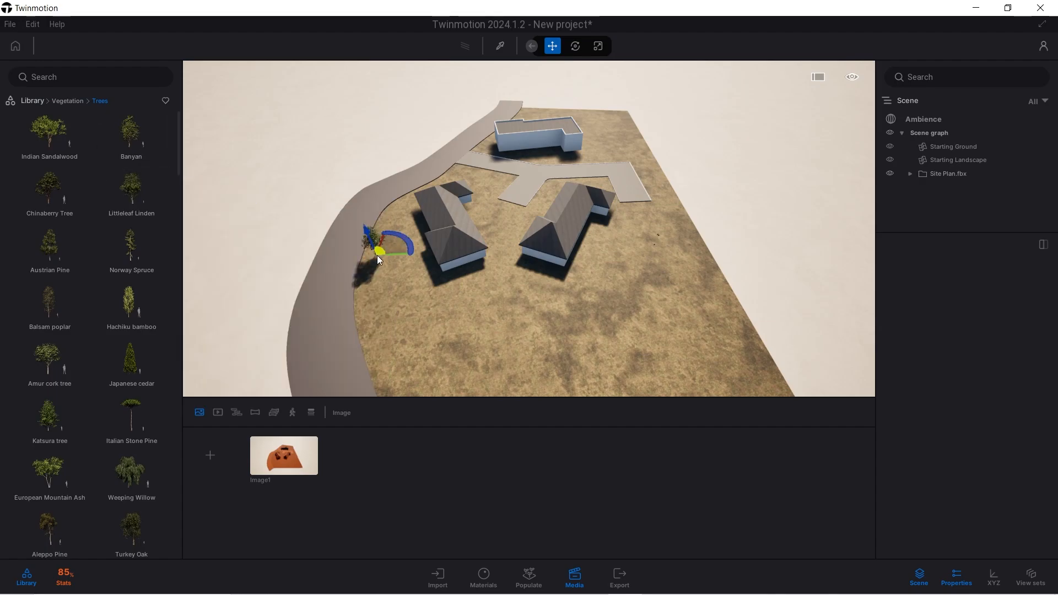
left_click(131, 129)
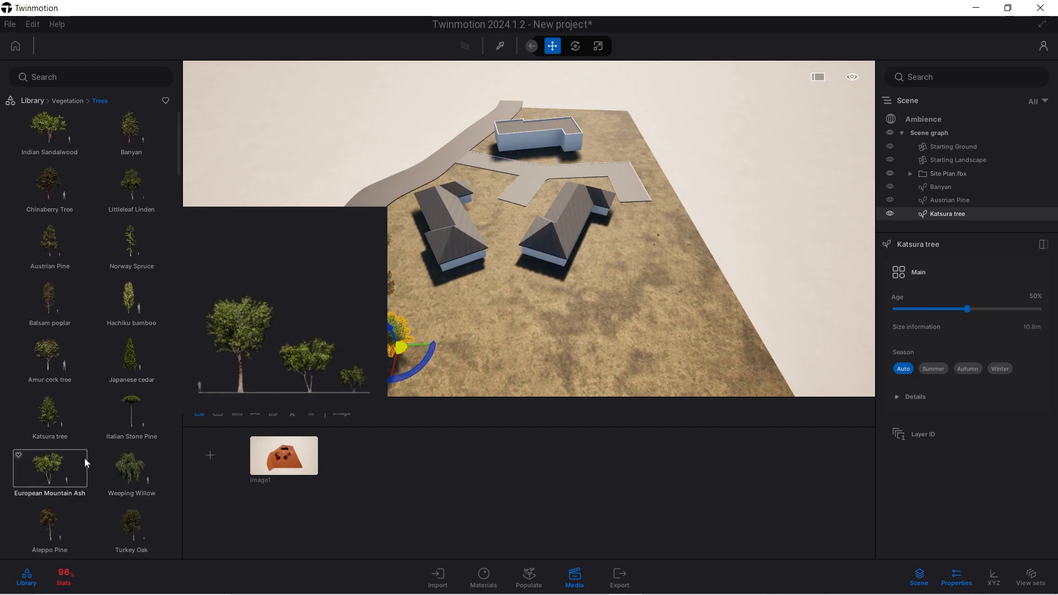
scroll("down", 3)
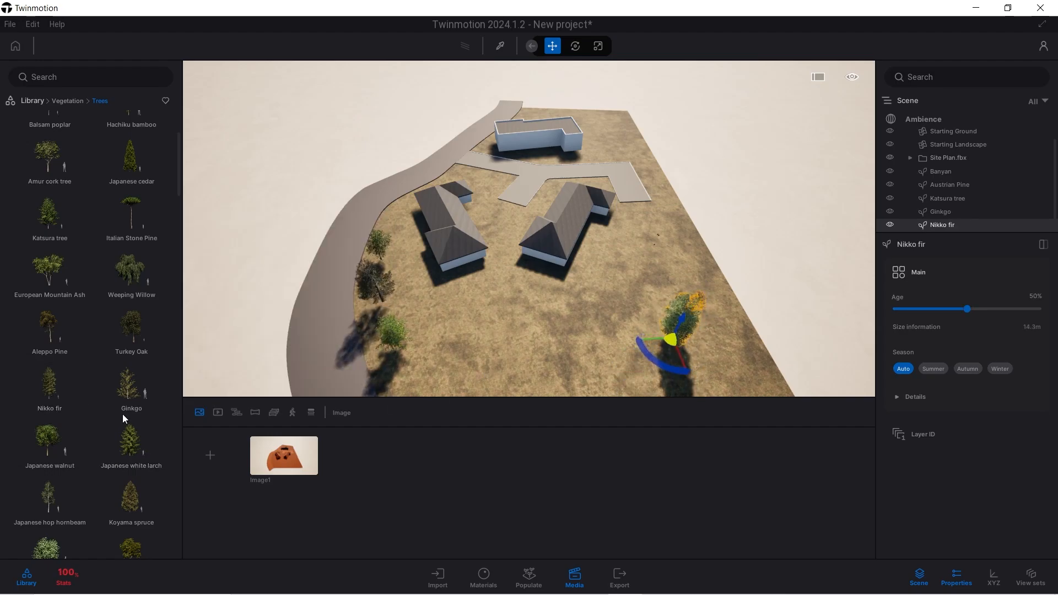
scroll("down", 3)
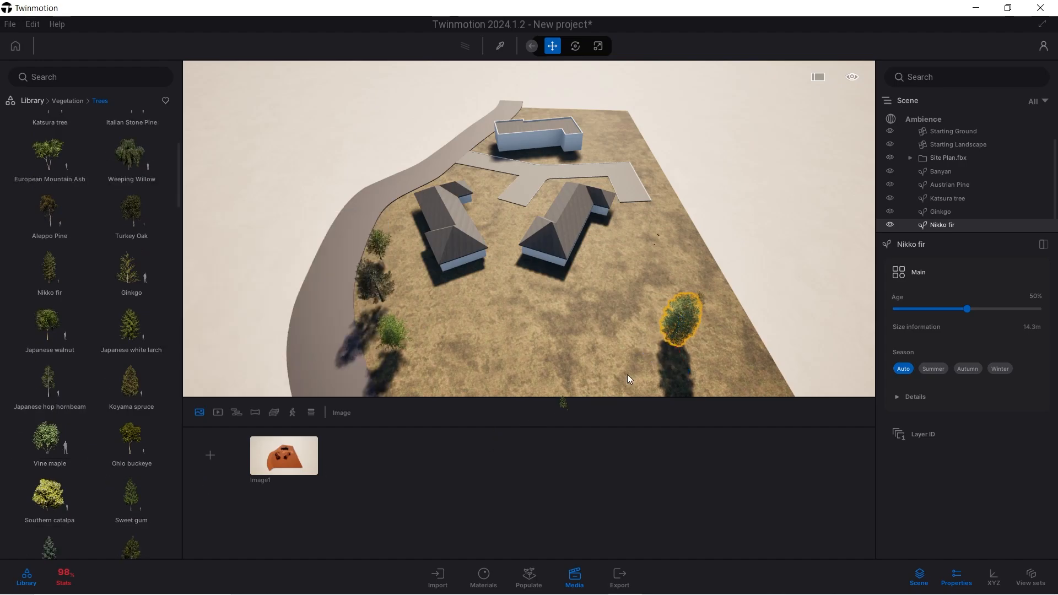
left_click(638, 373)
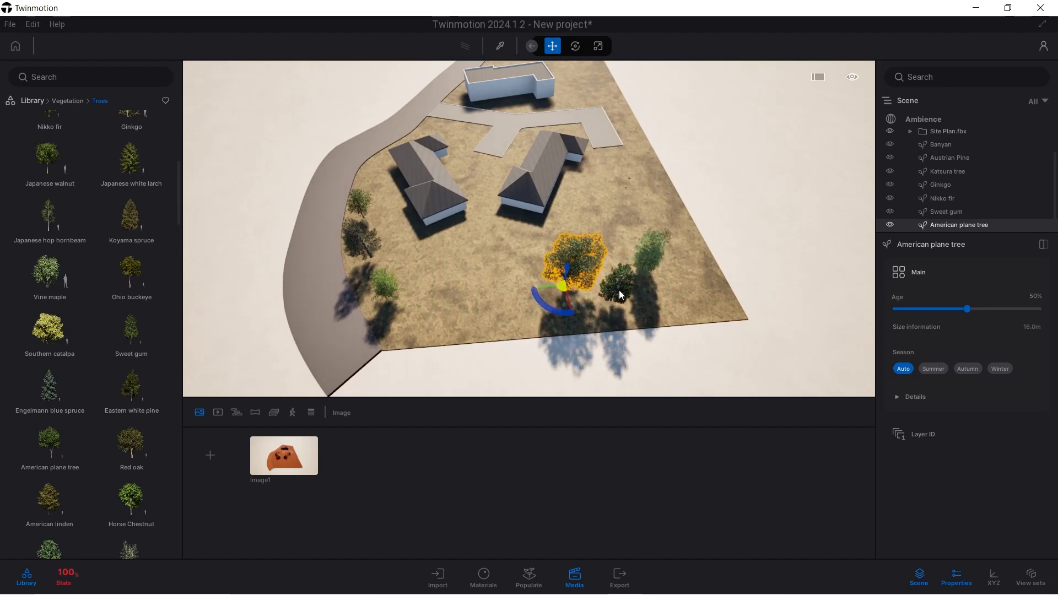
- Drop the American plane tree, then move the Ginkgo toward the site's right edge
left_click(620, 283)
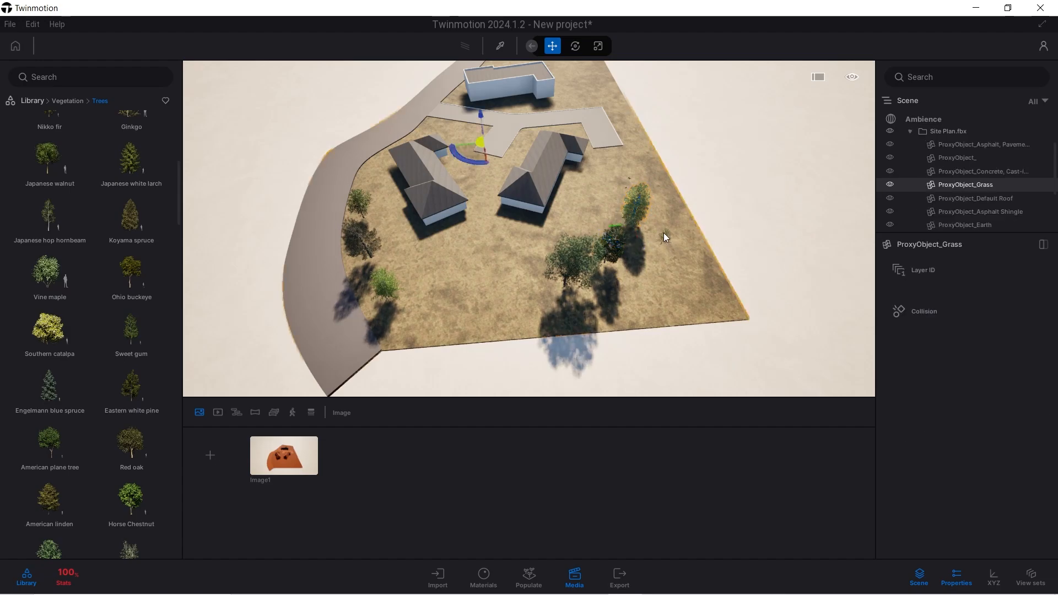
left_click(652, 260)
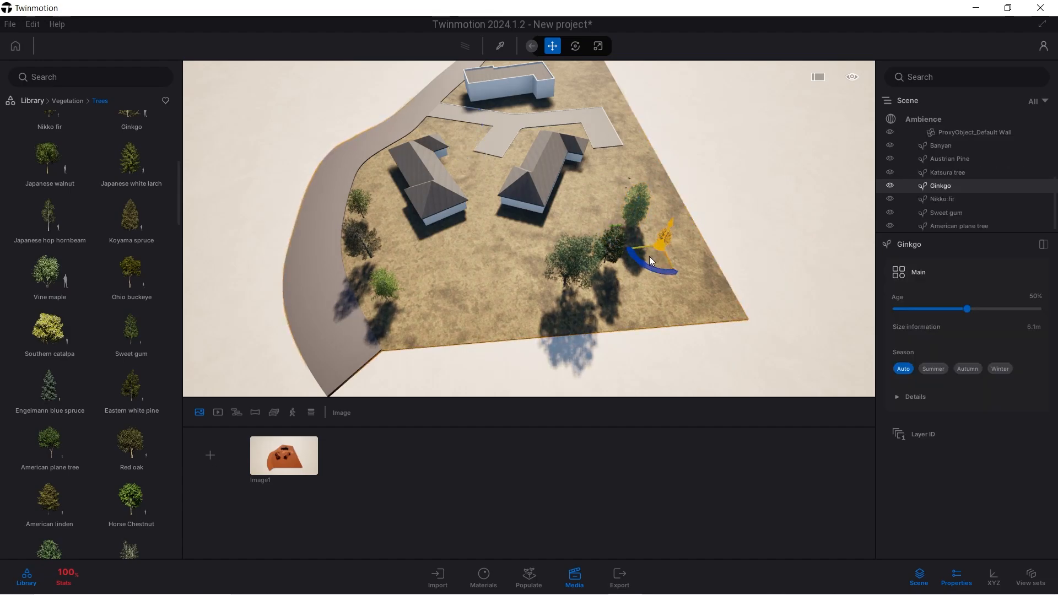
left_click_drag(652, 259, 649, 213)
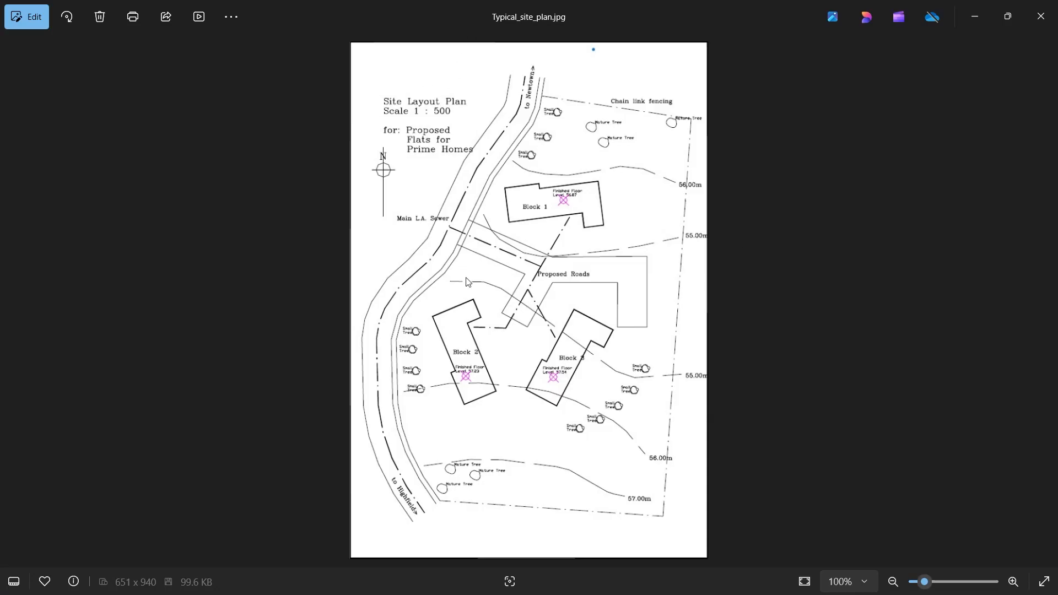
mouse_move(442, 496)
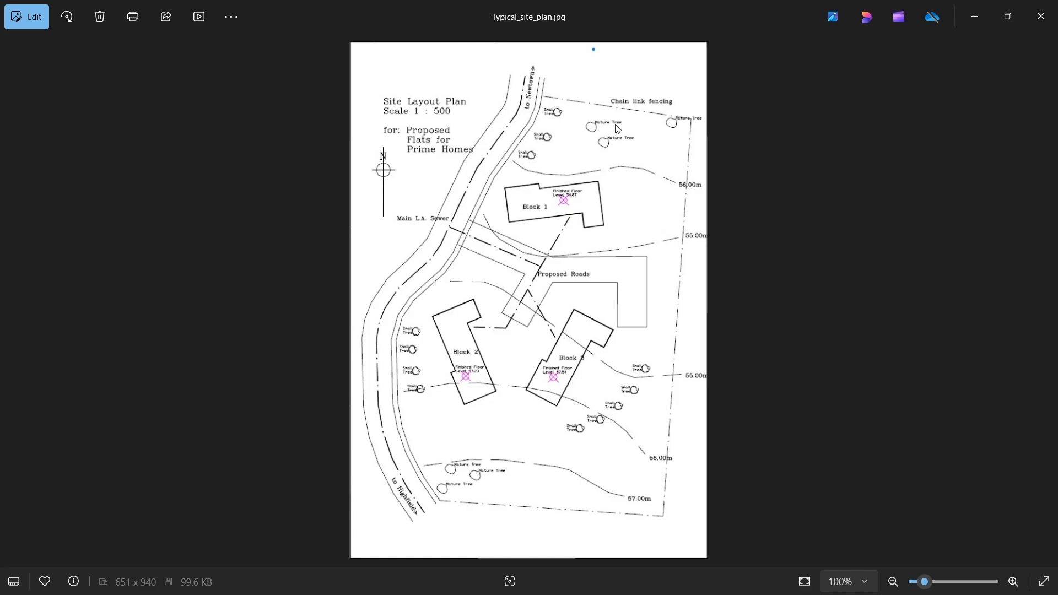
mouse_move(616, 149)
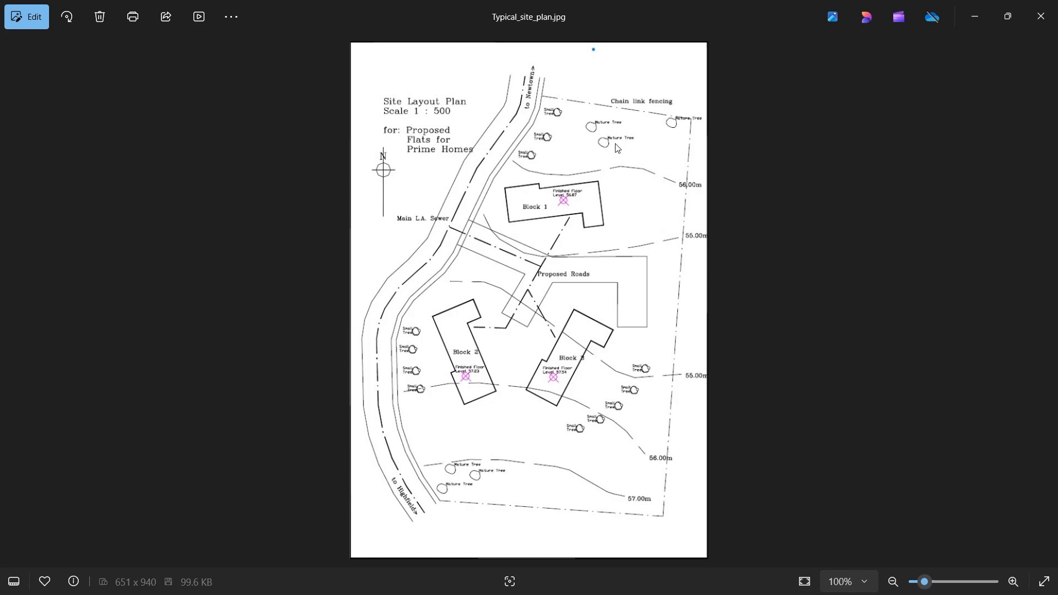
mouse_move(702, 120)
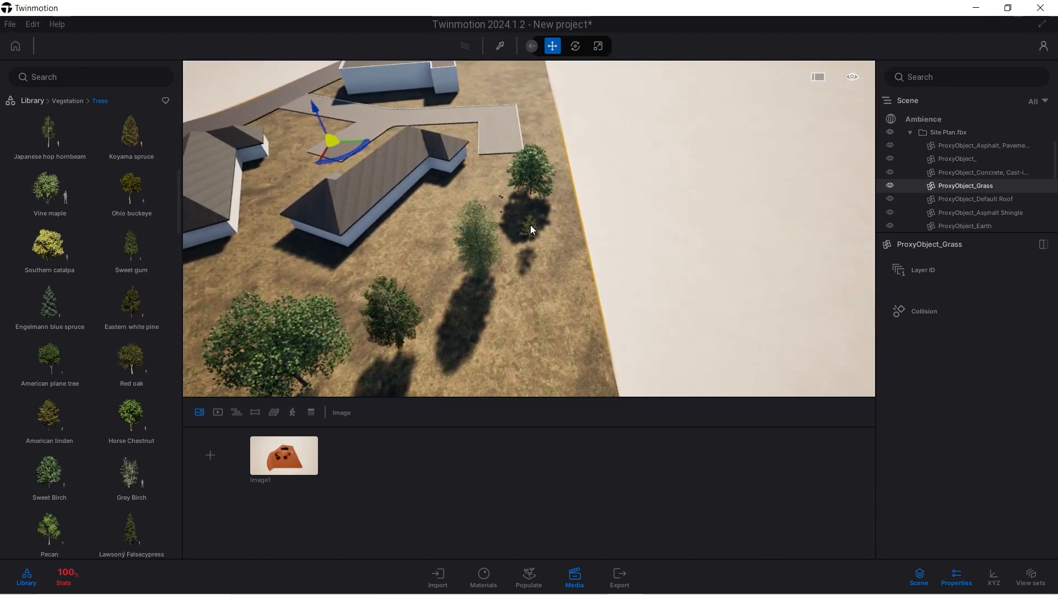
- Duplicate the Ginkgo as an independent copy and raise its Age to grow it larger
left_click(530, 223)
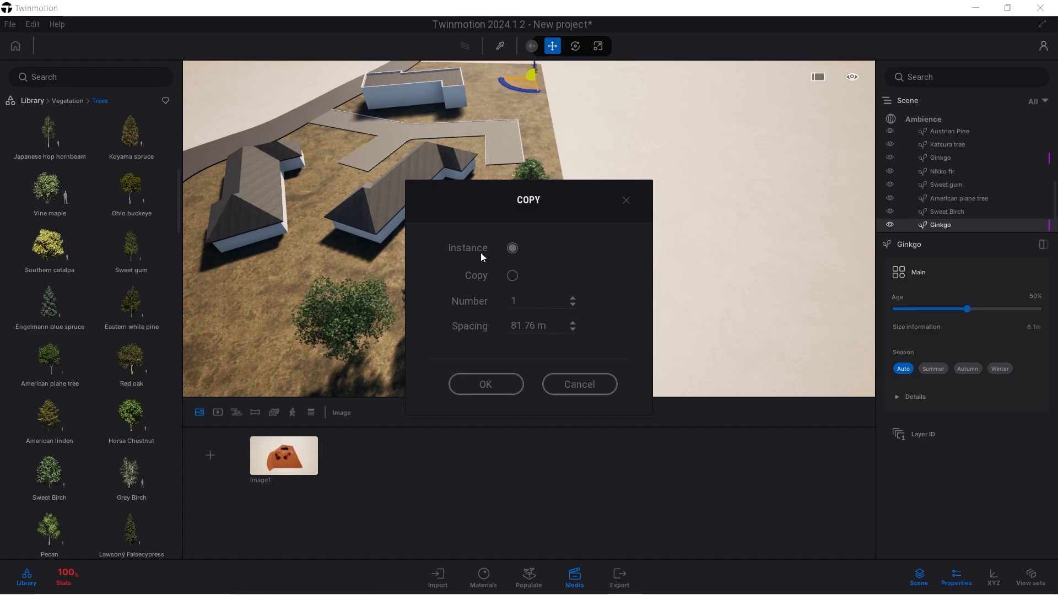
left_click(511, 276)
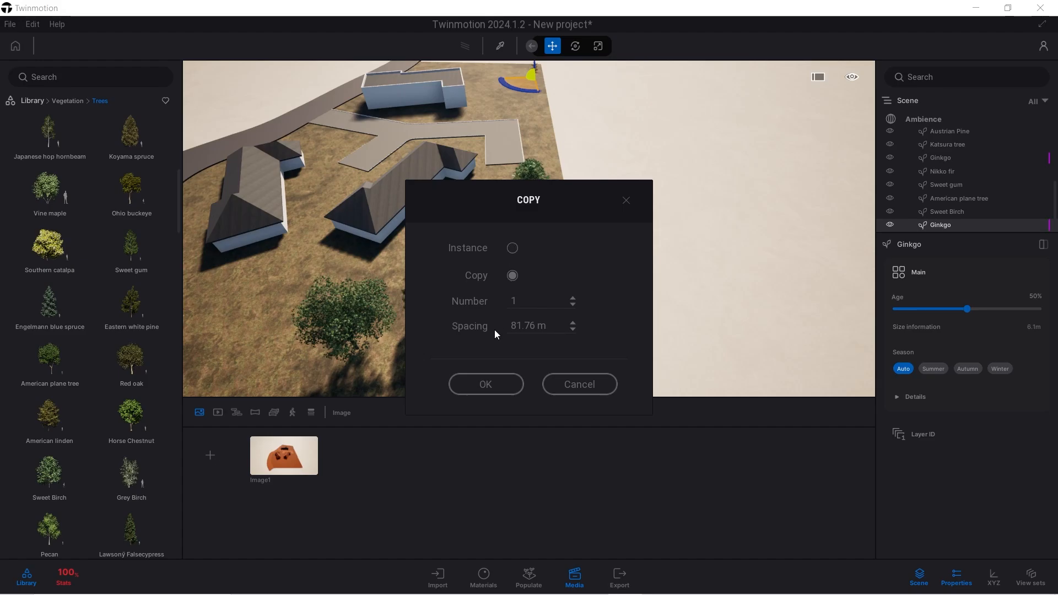
left_click(484, 384)
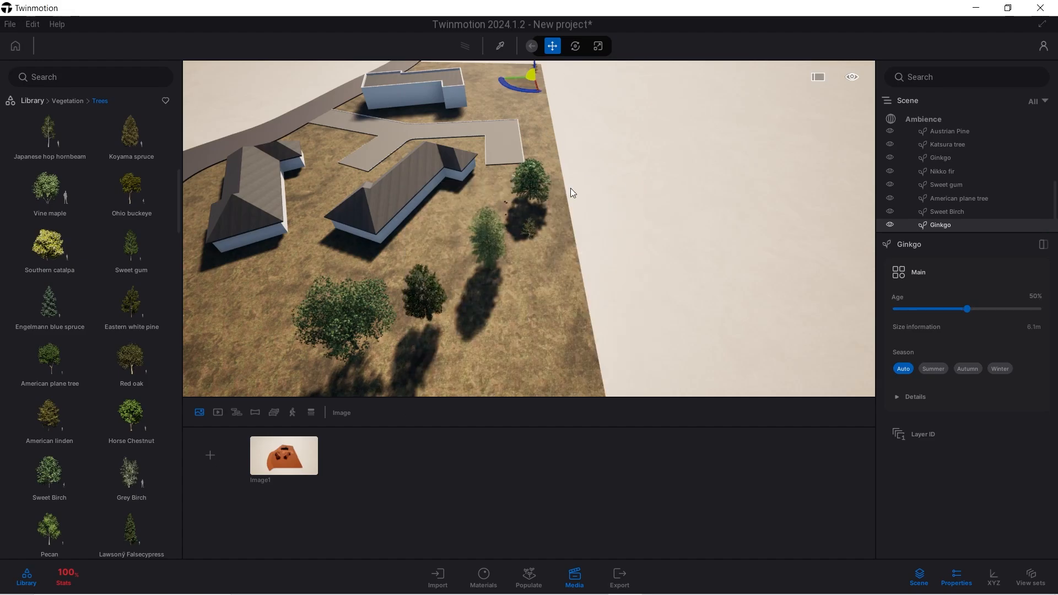
left_click_drag(966, 309, 971, 310)
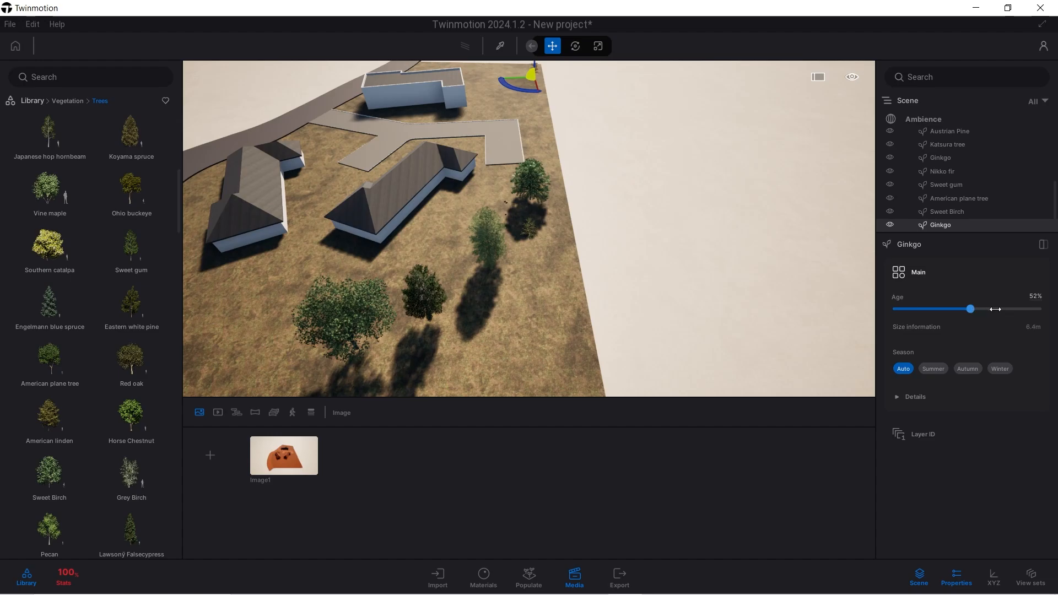
left_click_drag(970, 310, 995, 310)
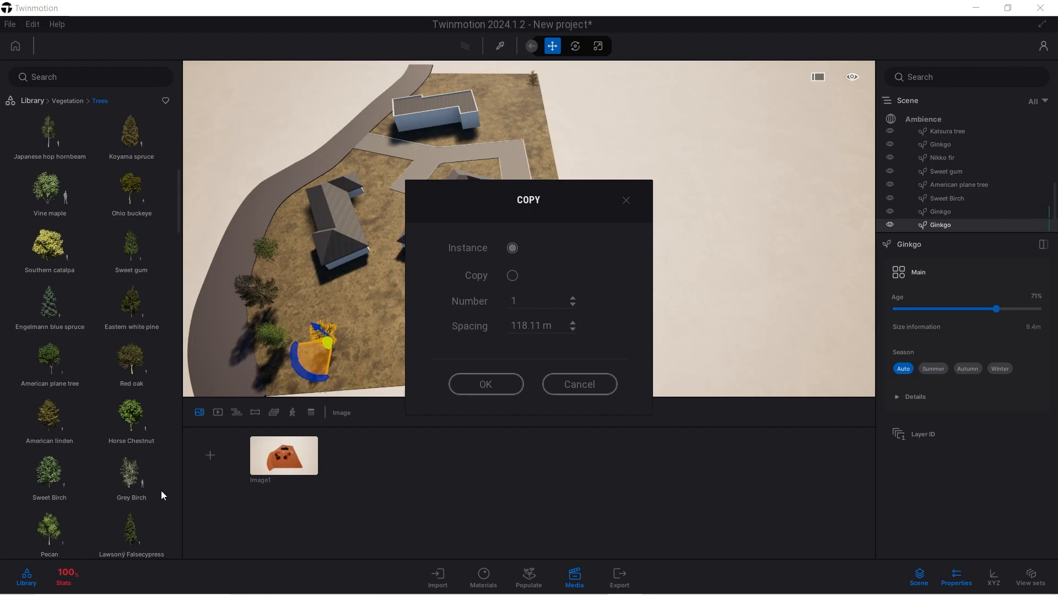
- Make a second independent Ginkgo copy to extend the row along the right edge
left_click(512, 275)
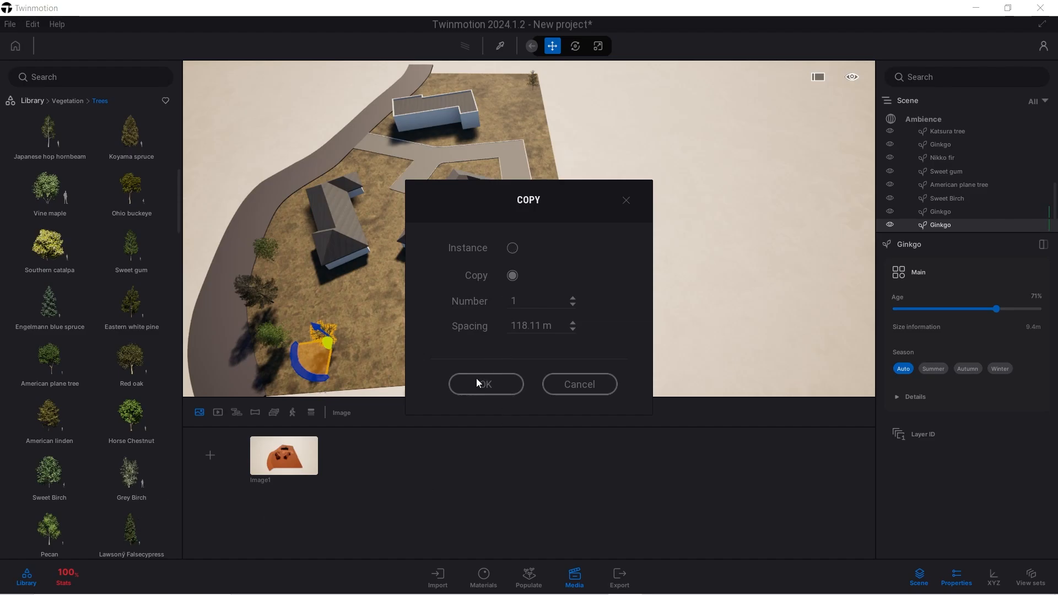
left_click(485, 384)
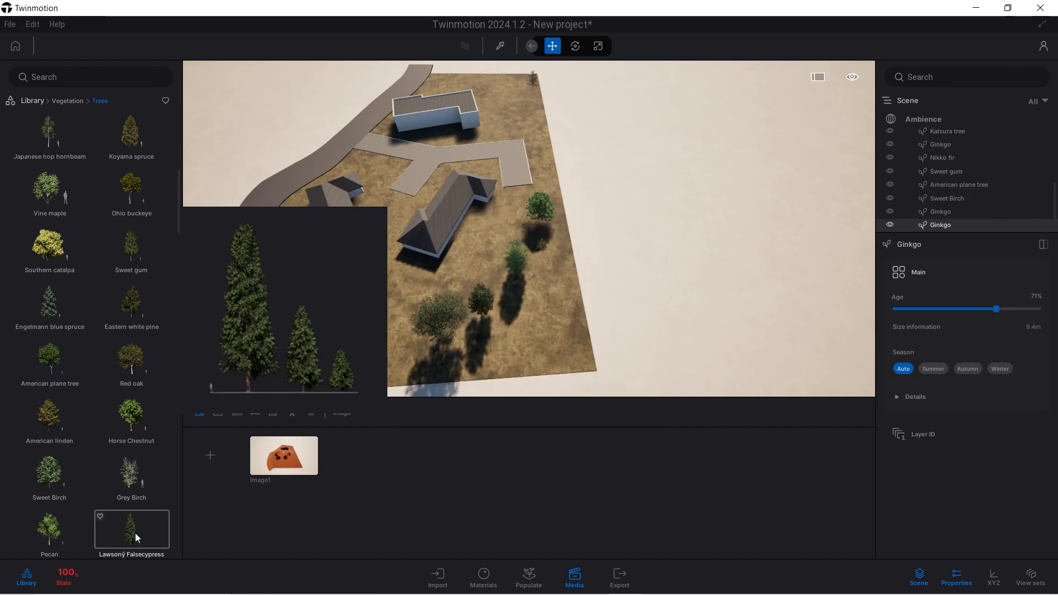
scroll("down", 3)
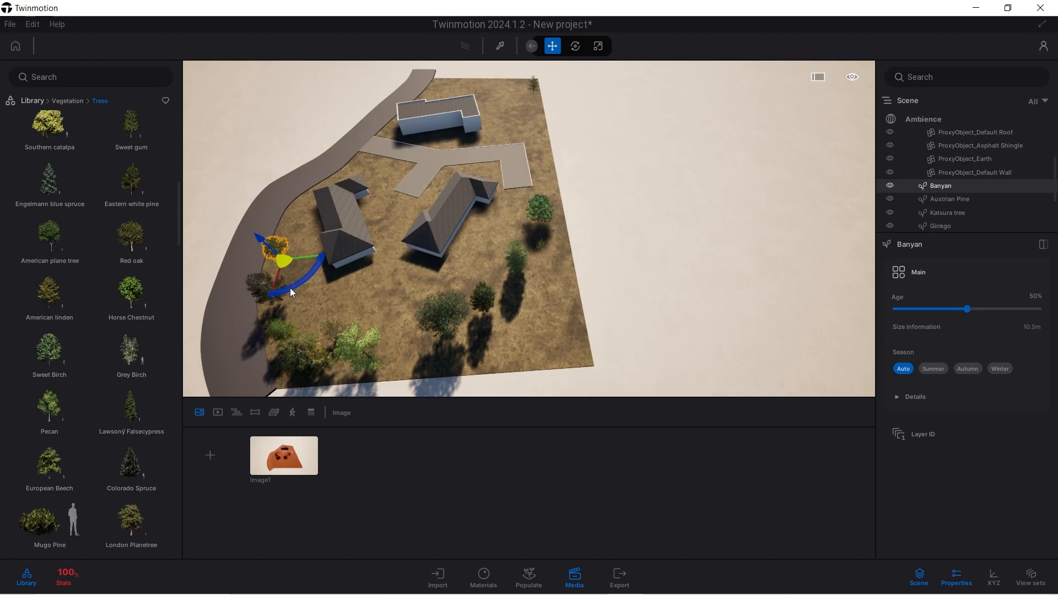
- Move the Banyan along the curved road, then select the Austrian Pine and Katsura to reposition them
left_click_drag(291, 292, 290, 253)
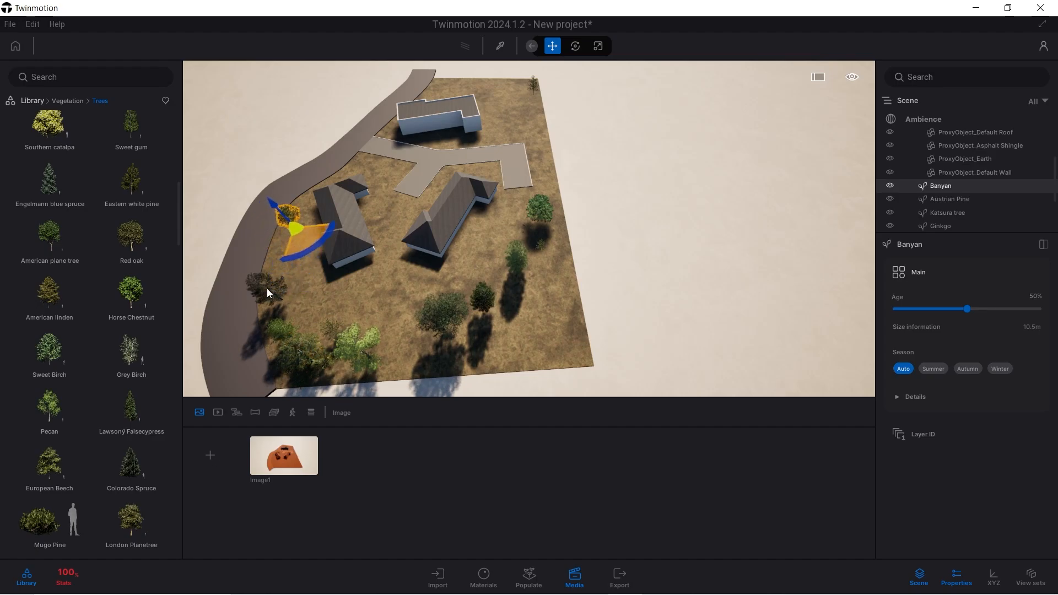
left_click(951, 198)
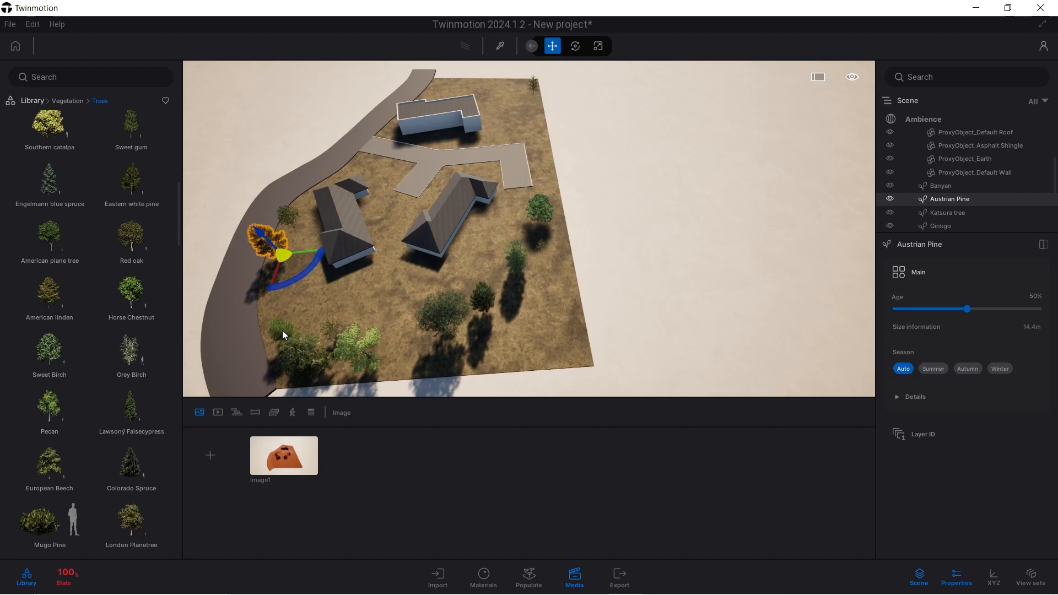
left_click(947, 211)
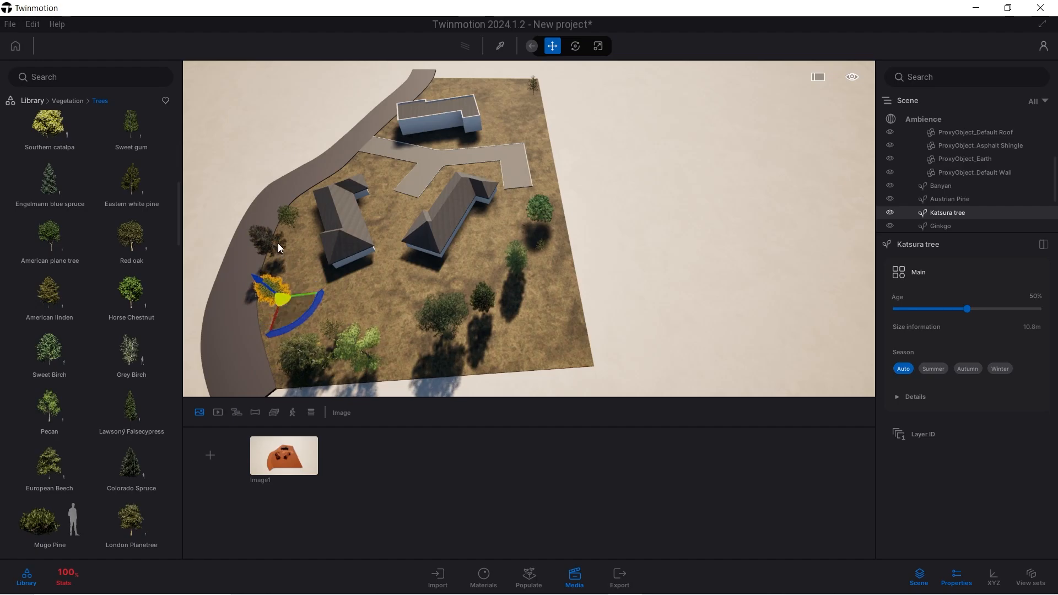
mouse_move(439, 84)
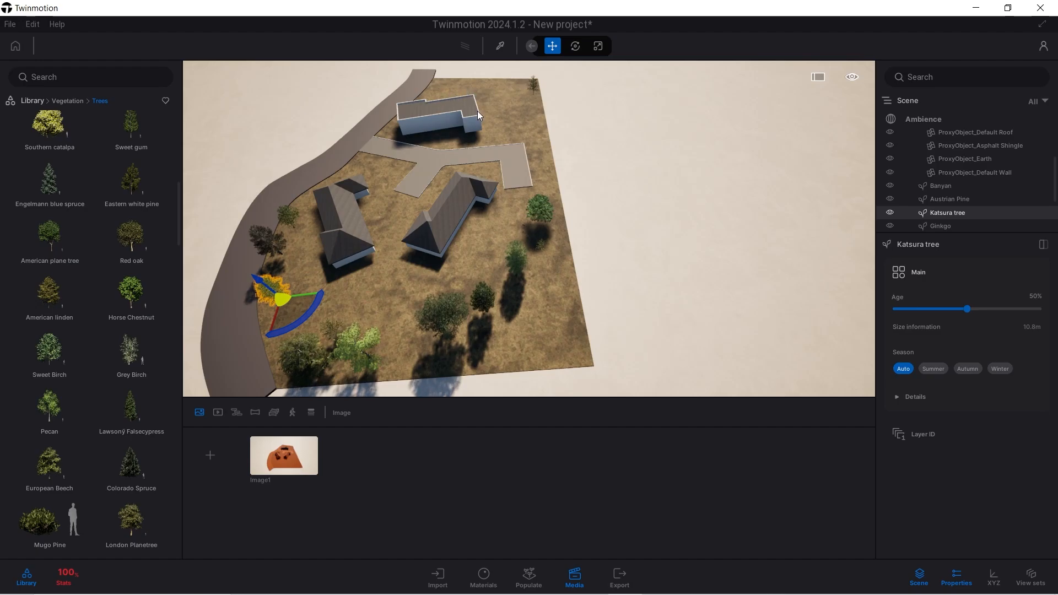
mouse_move(535, 87)
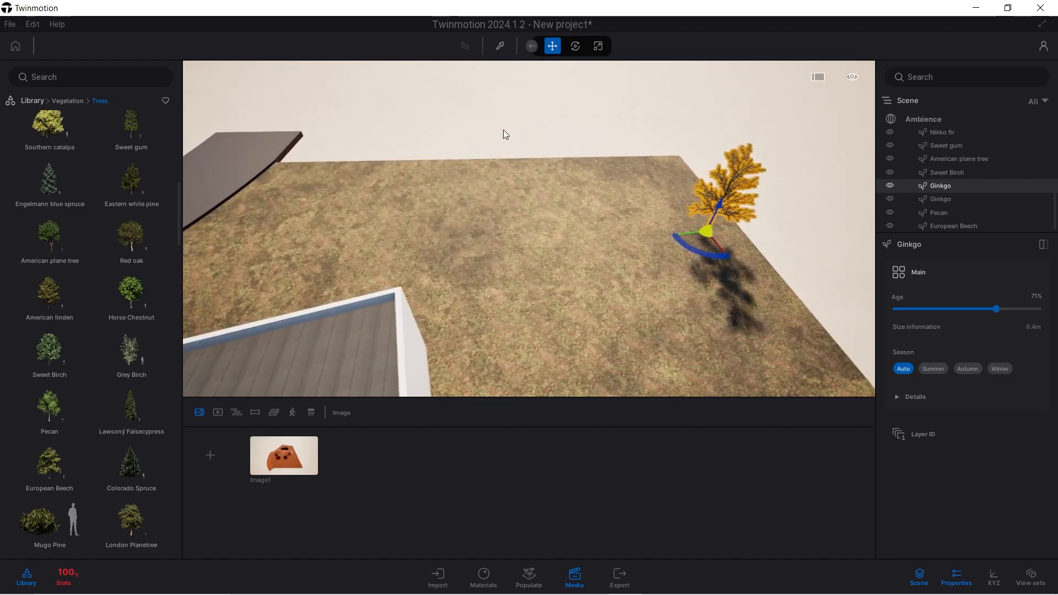
- Place a Japanese white larch from the Trees library beside the northern building
scroll("down", 3)
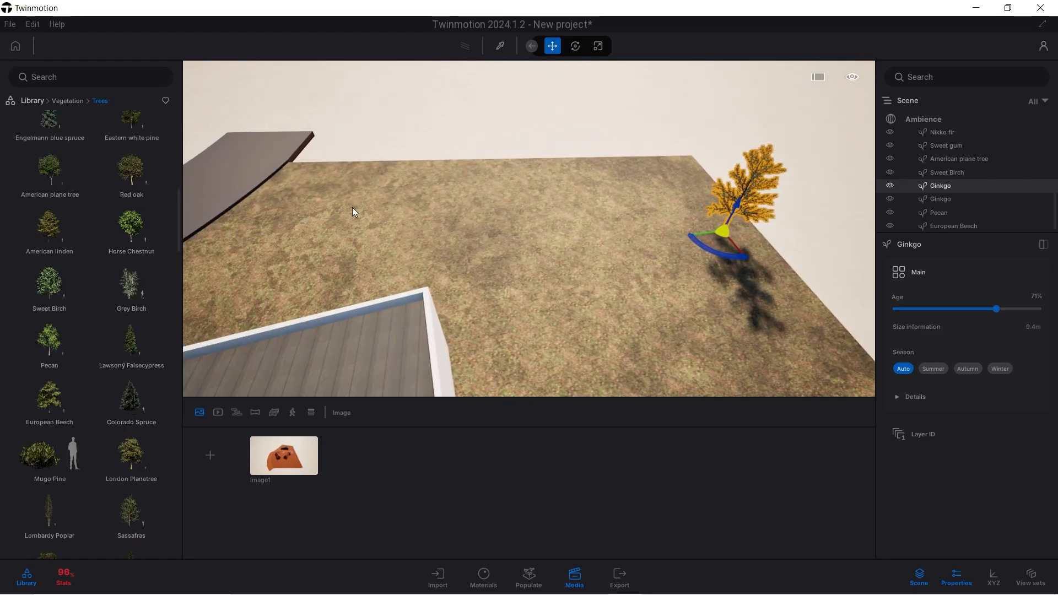
mouse_move(49, 168)
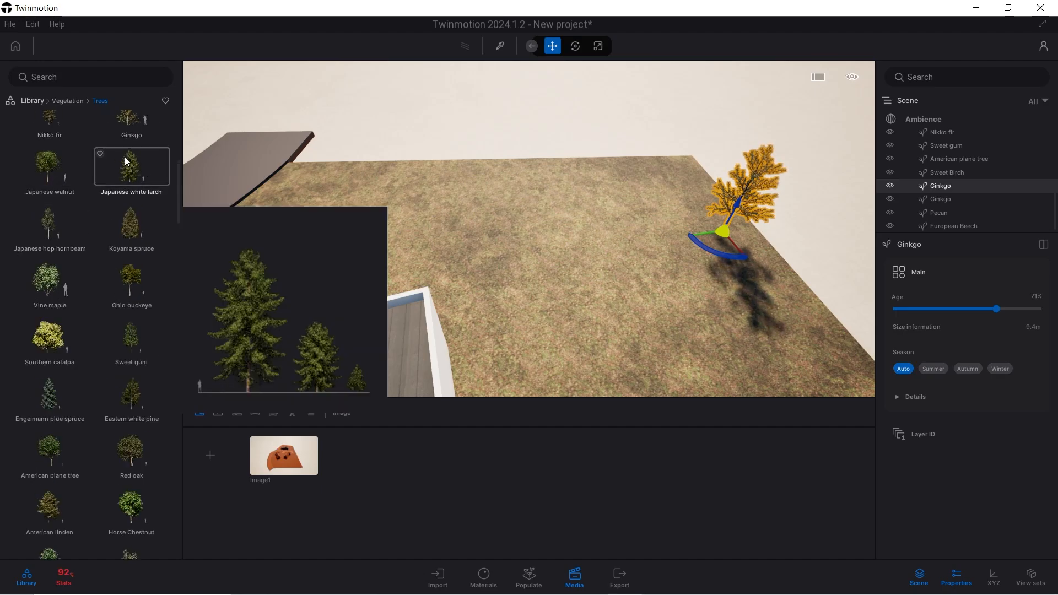
left_click_drag(723, 231, 309, 183)
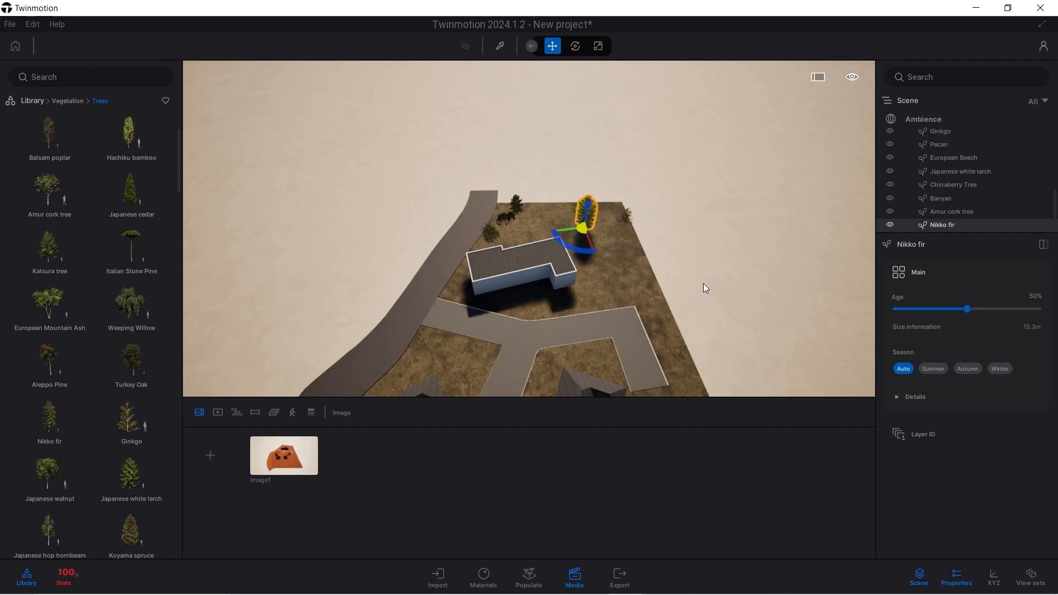
mouse_move(452, 338)
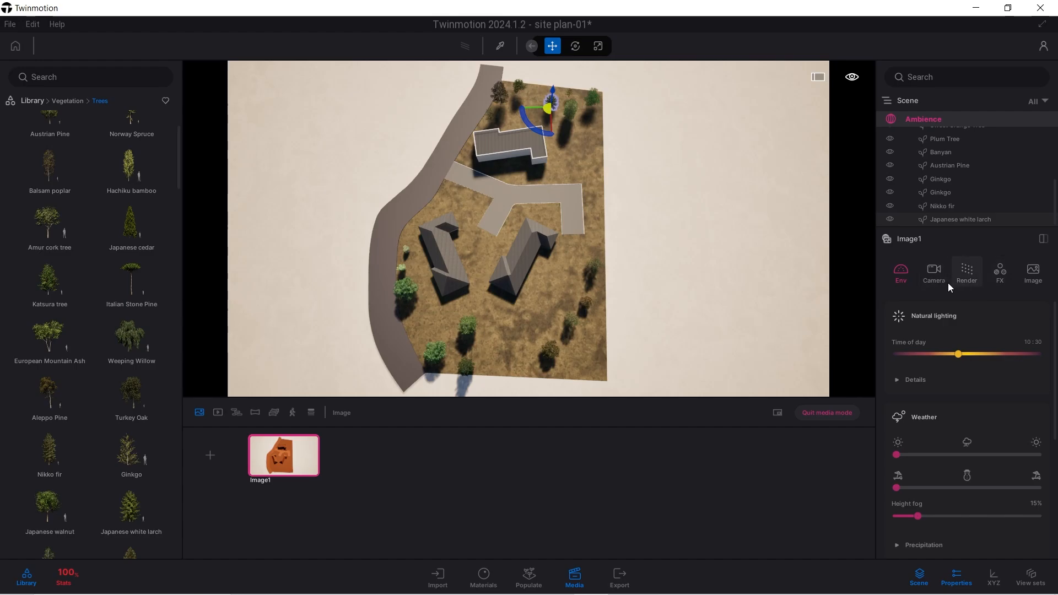
- Set Image1's GI distance to its 500 m maximum and GI intensity to 1.00
left_click(966, 273)
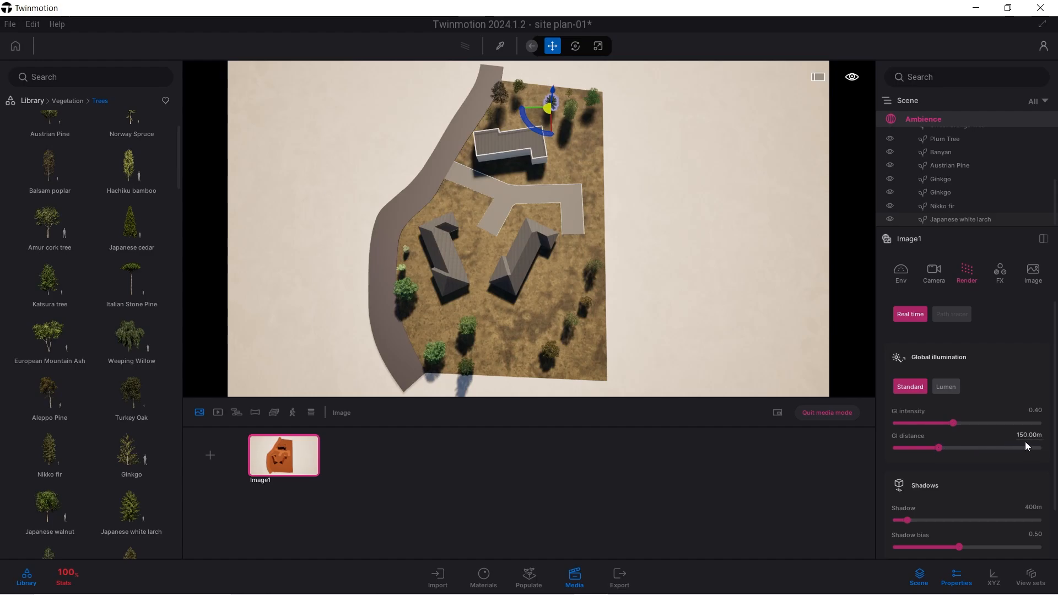
double_click(1030, 435)
type("2000")
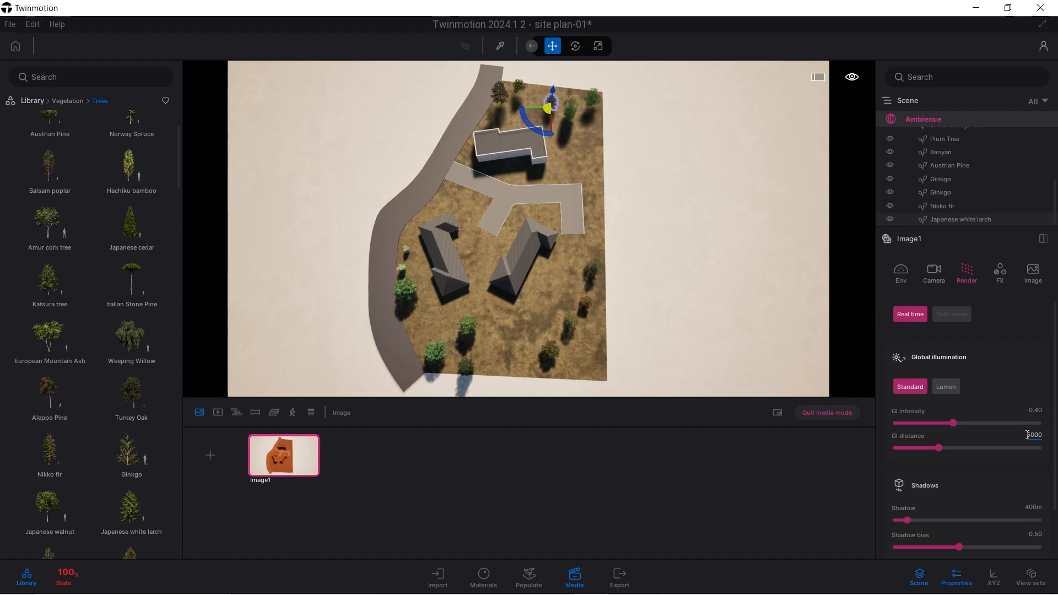
left_click_drag(938, 448, 1046, 448)
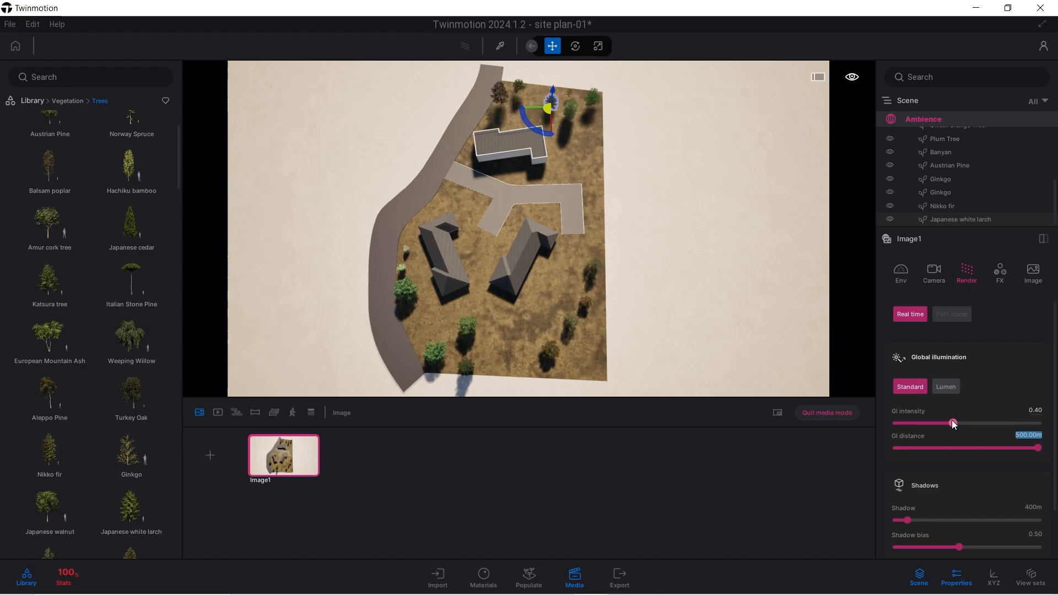
left_click_drag(953, 424, 1038, 424)
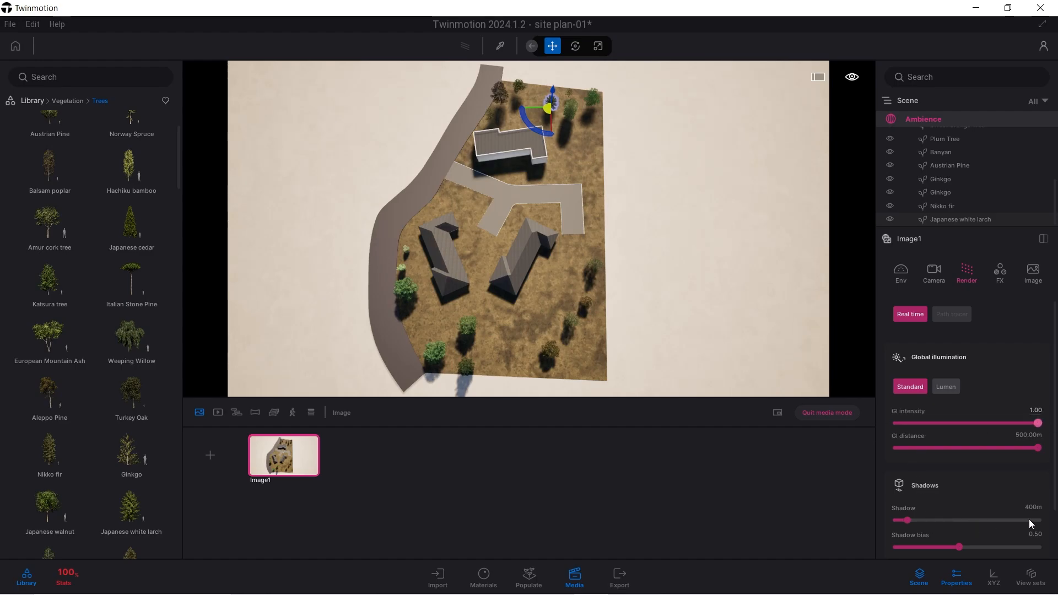
- Set Image1's shadow distance to 5000 m and shadow bias to 0.37
left_click(1034, 508)
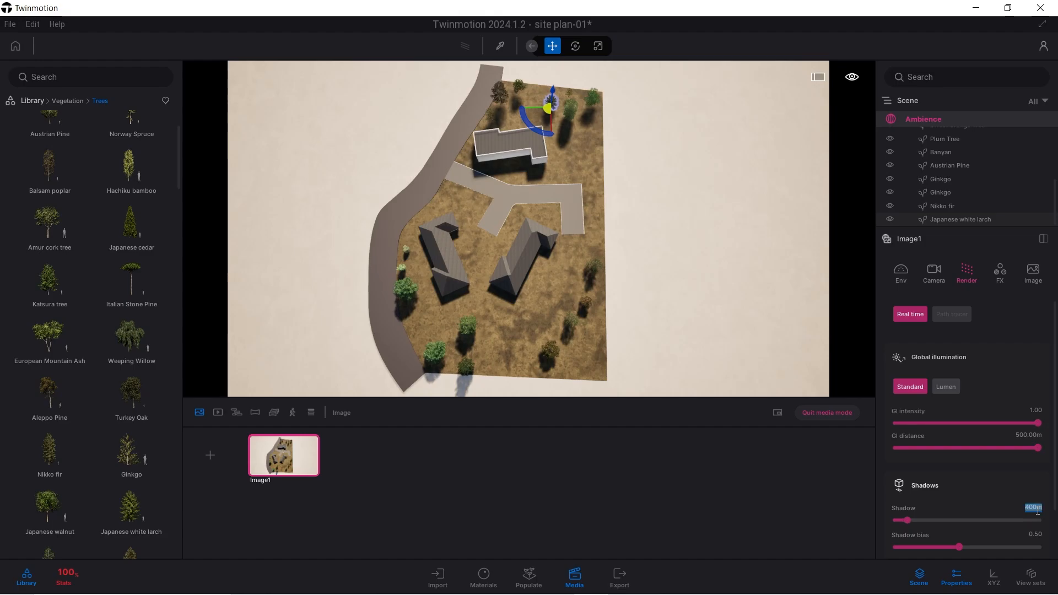
type("500")
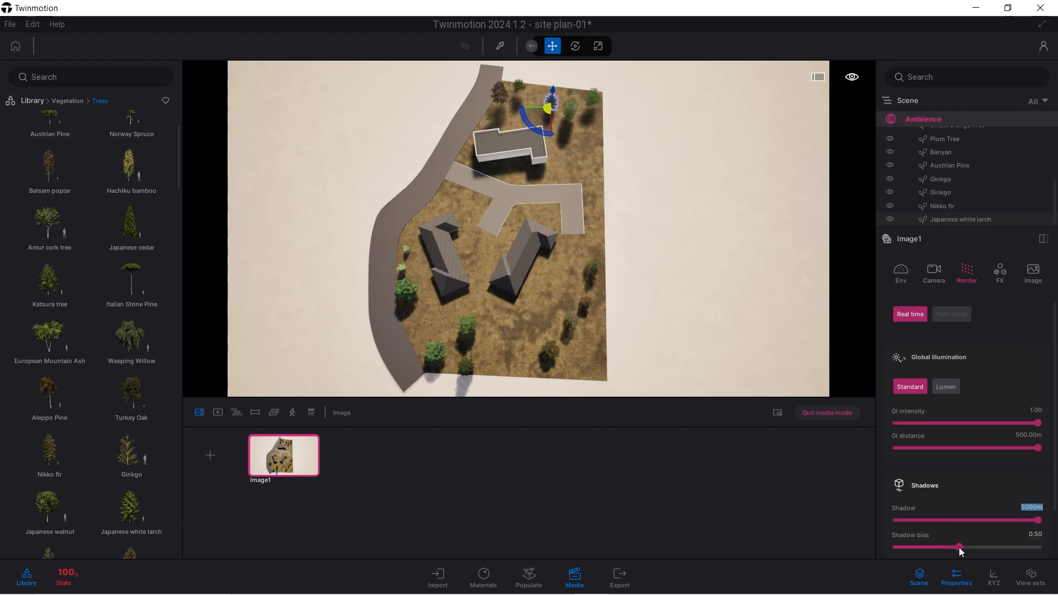
left_click_drag(959, 547, 937, 547)
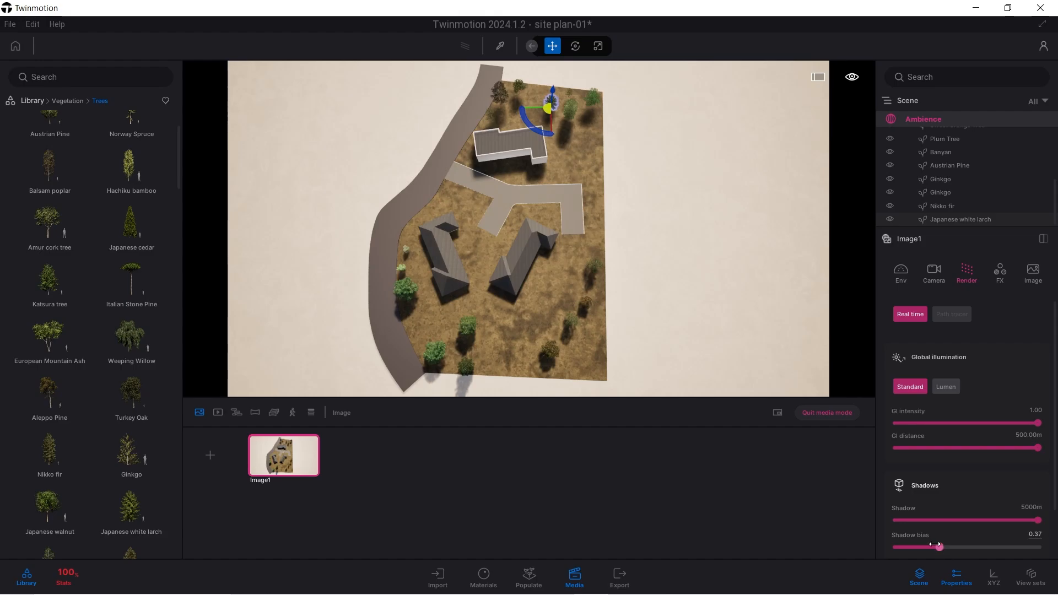
left_click(934, 273)
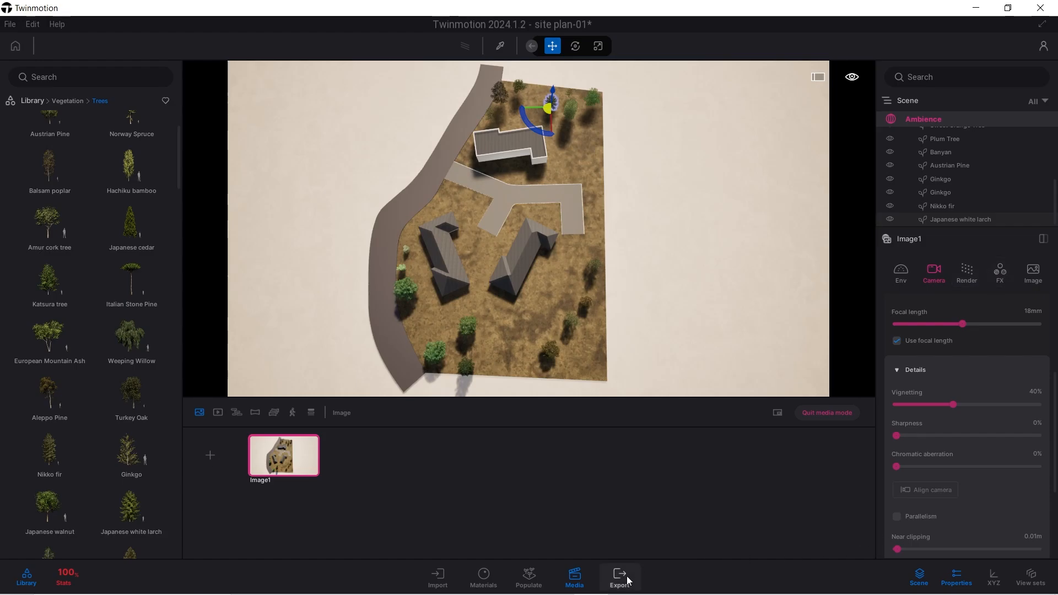
- Add Image1 to the image export and start exporting it to the chosen folder
left_click(620, 577)
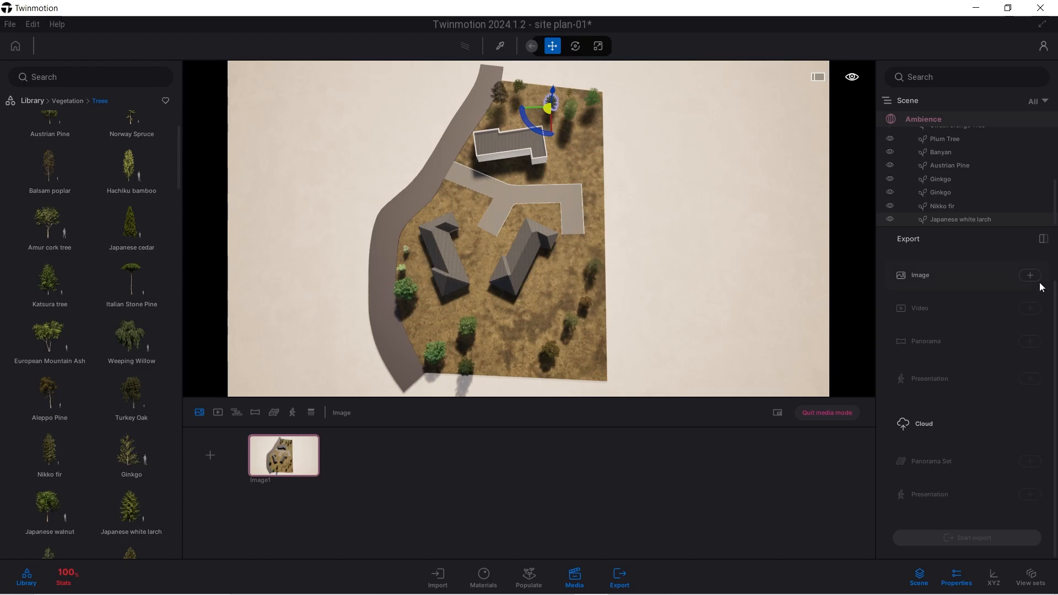
left_click(1030, 274)
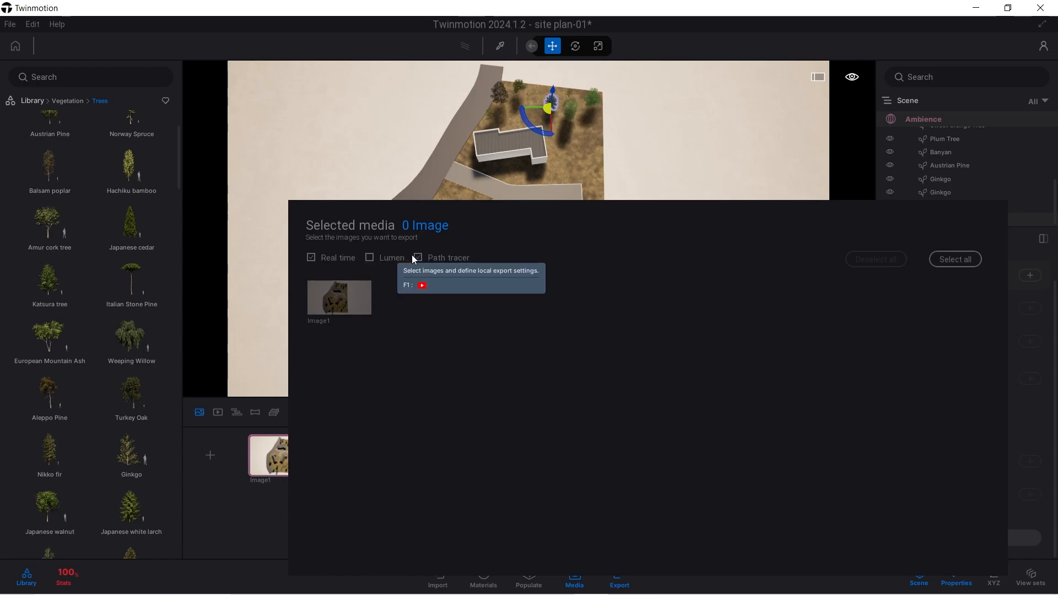
mouse_move(422, 346)
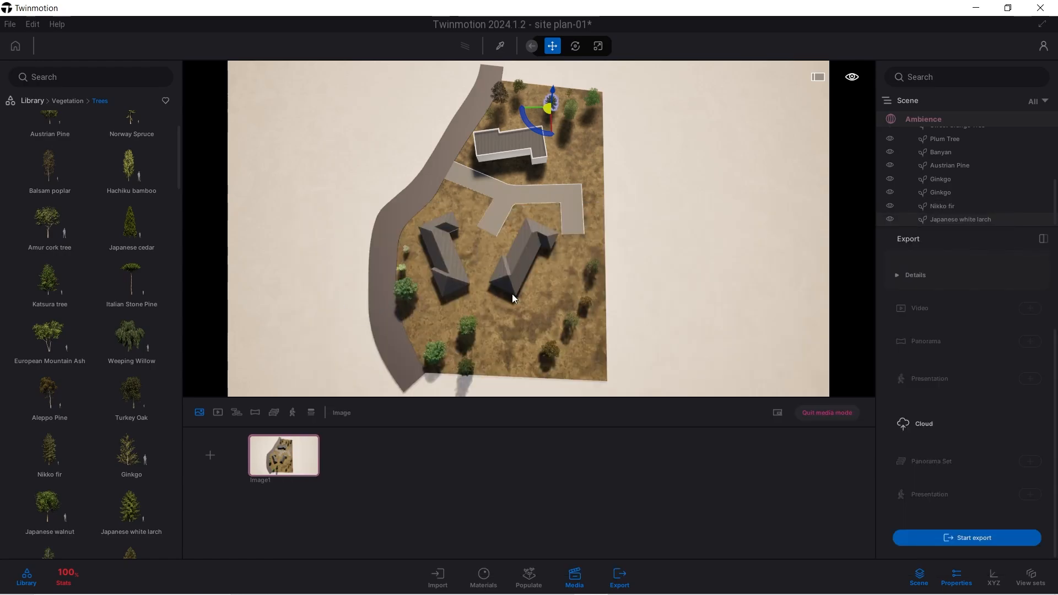
mouse_move(983, 538)
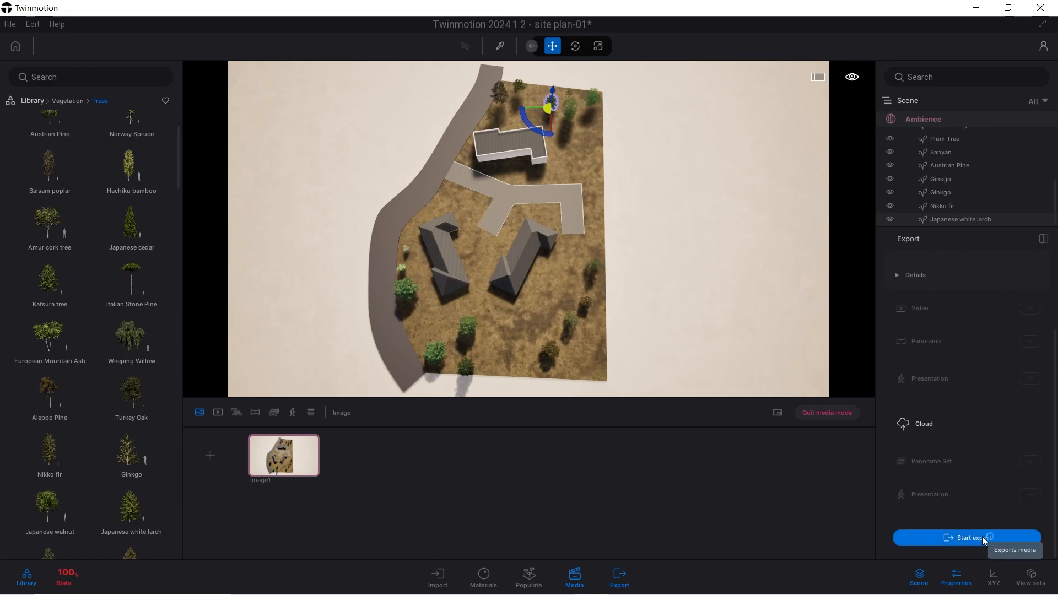
left_click(967, 538)
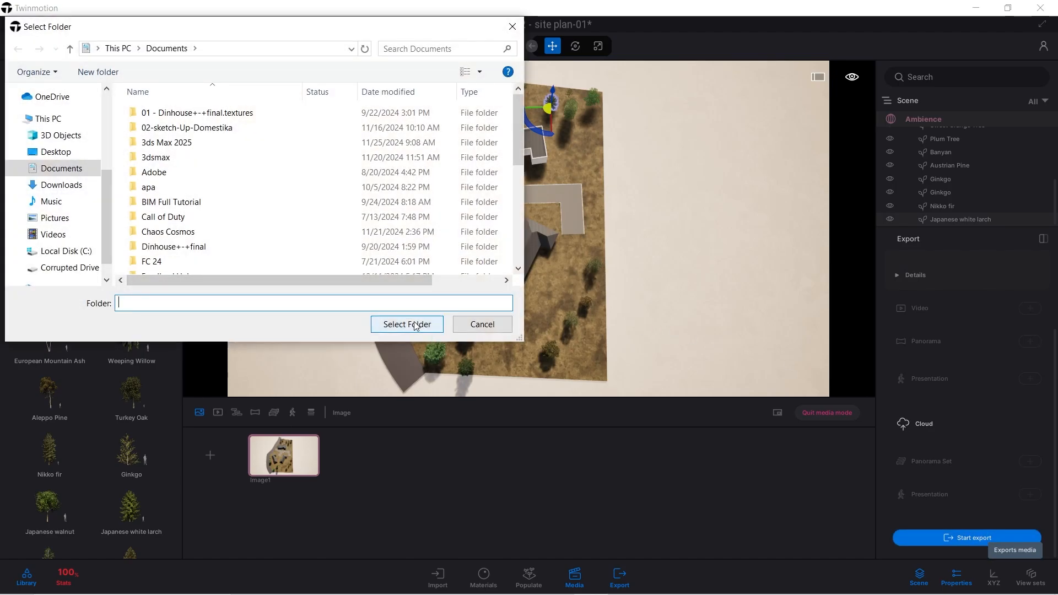
left_click(406, 324)
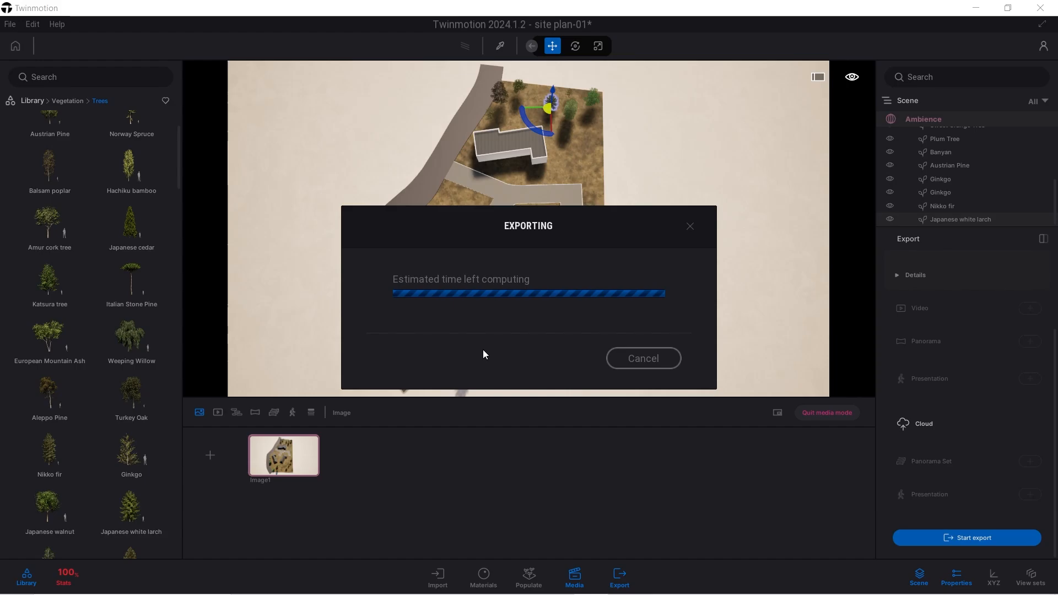
mouse_move(484, 403)
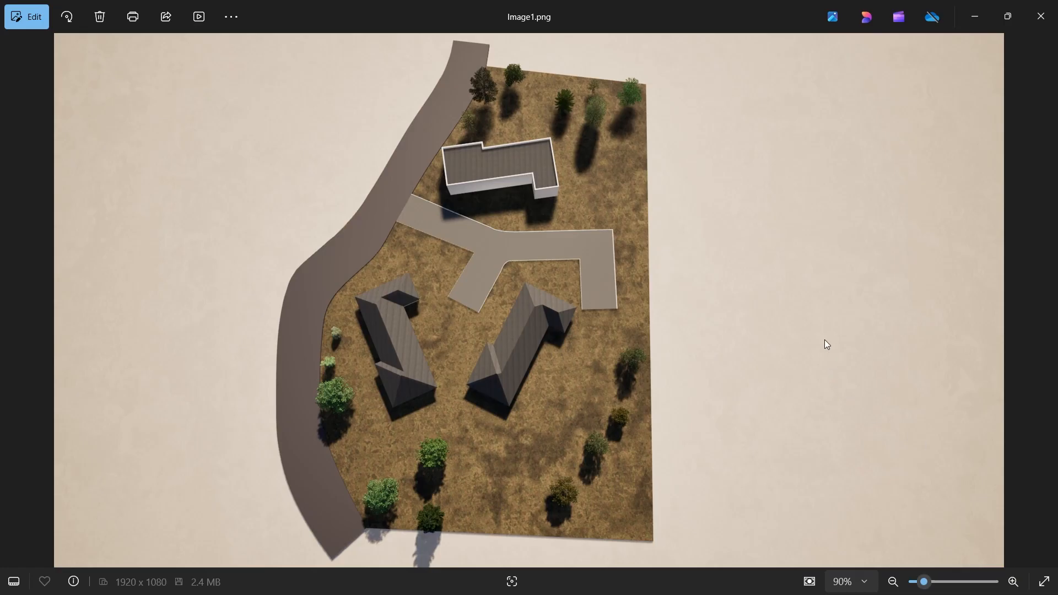
mouse_move(530, 314)
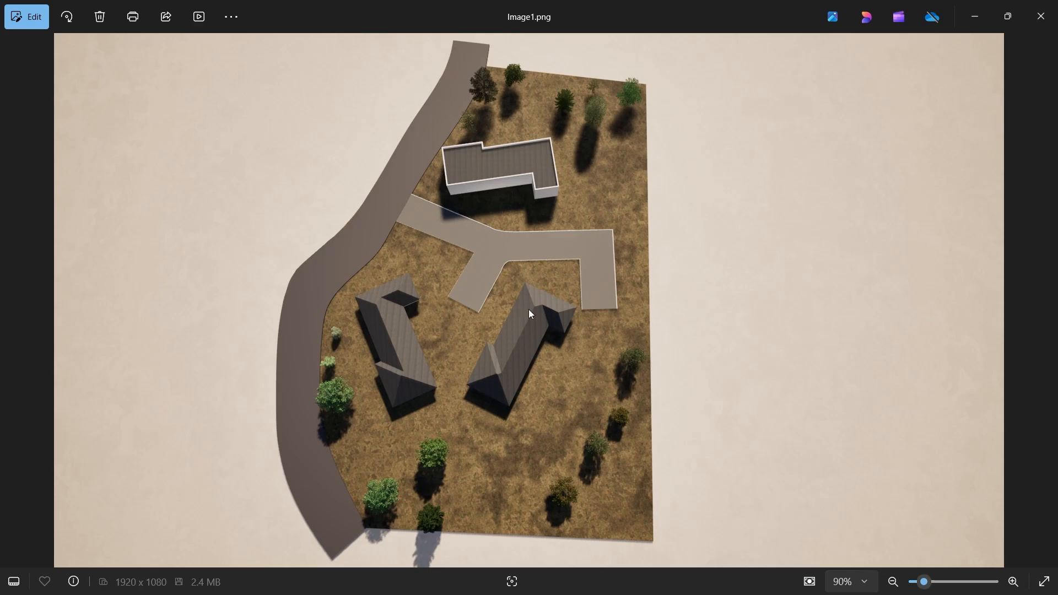
mouse_move(356, 479)
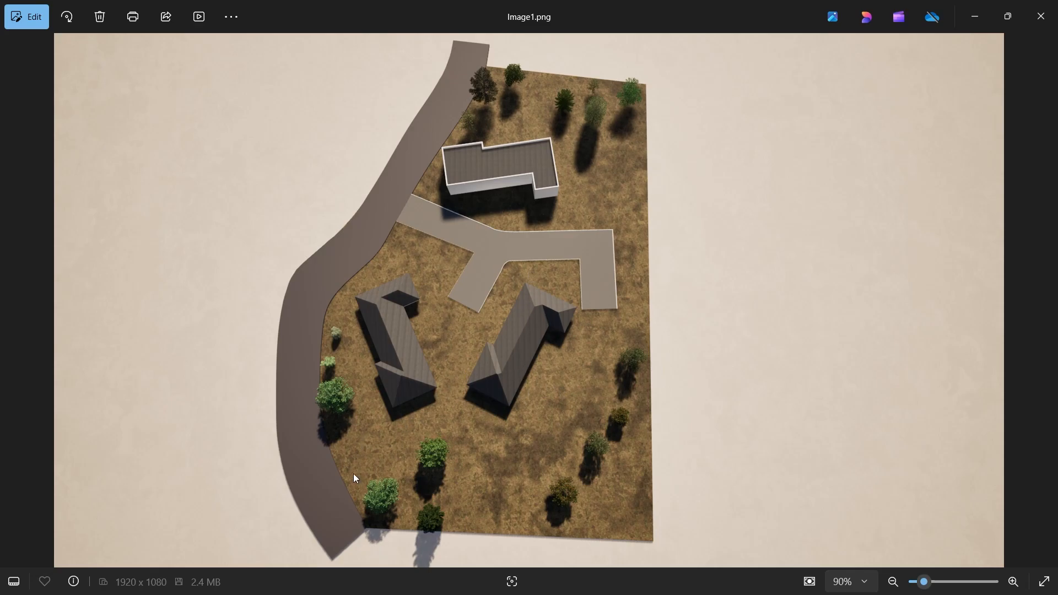
mouse_move(604, 264)
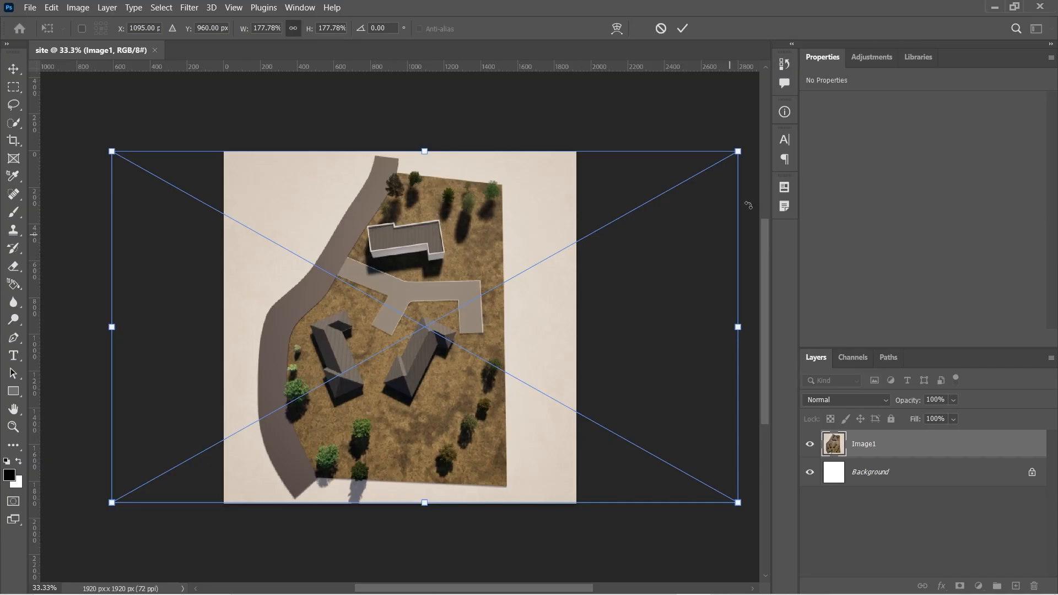
- Commit the placed Image1 render and apply Camera Raw auto tone (exposure −0.41, shadows +44)
left_click(189, 7)
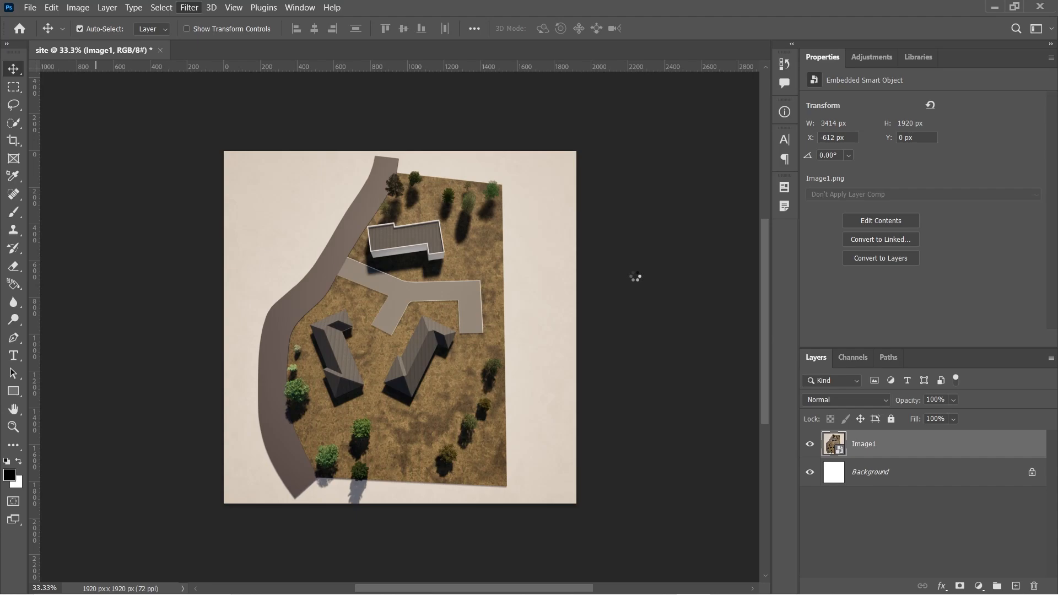
left_click(188, 7)
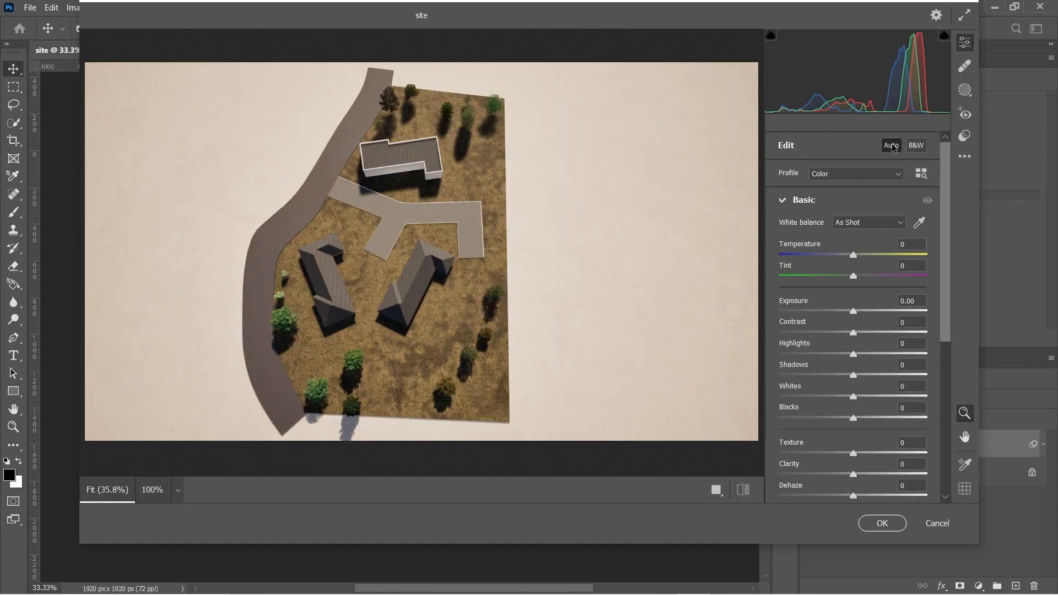
left_click(890, 145)
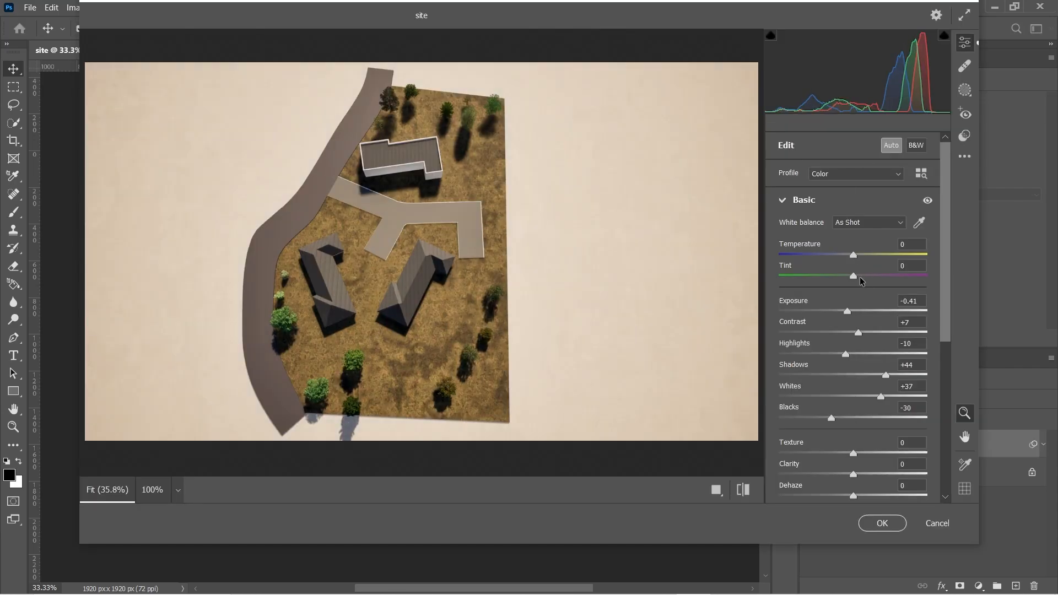